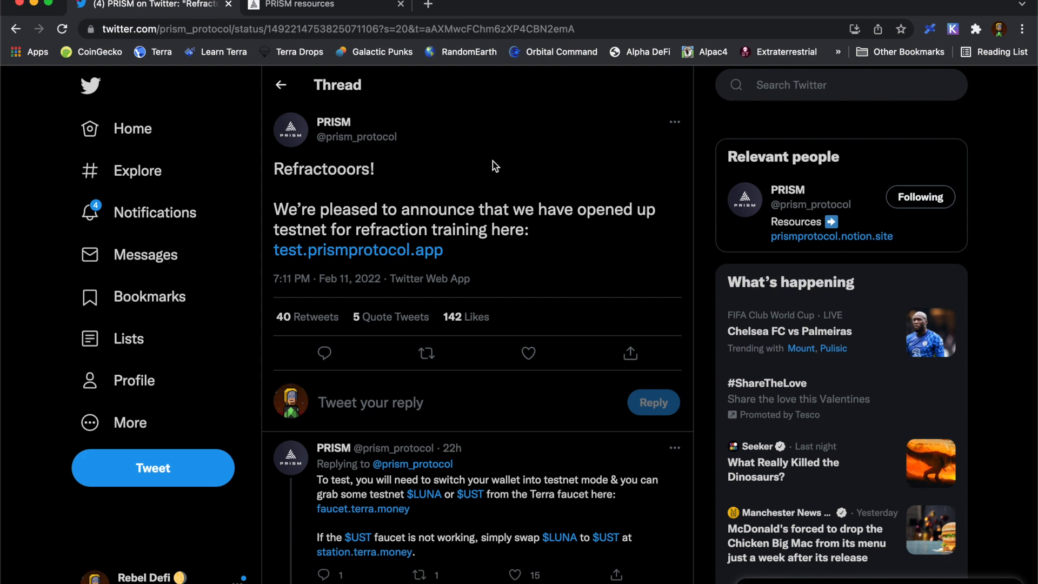
- Scroll the PRISM announcement thread and follow its test.prismprotocol.app testnet link
scroll(down, 3)
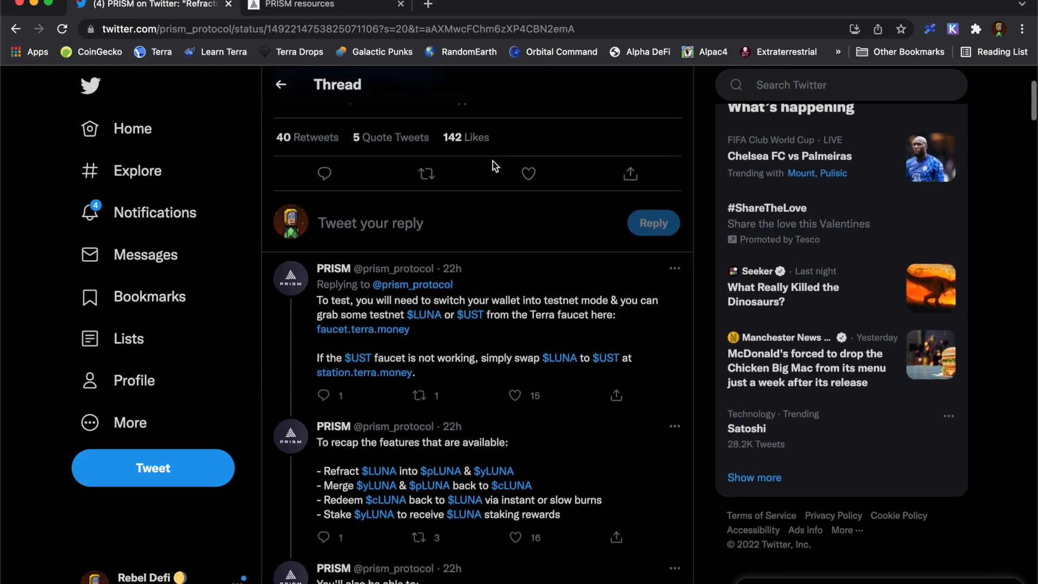
scroll(up, 3)
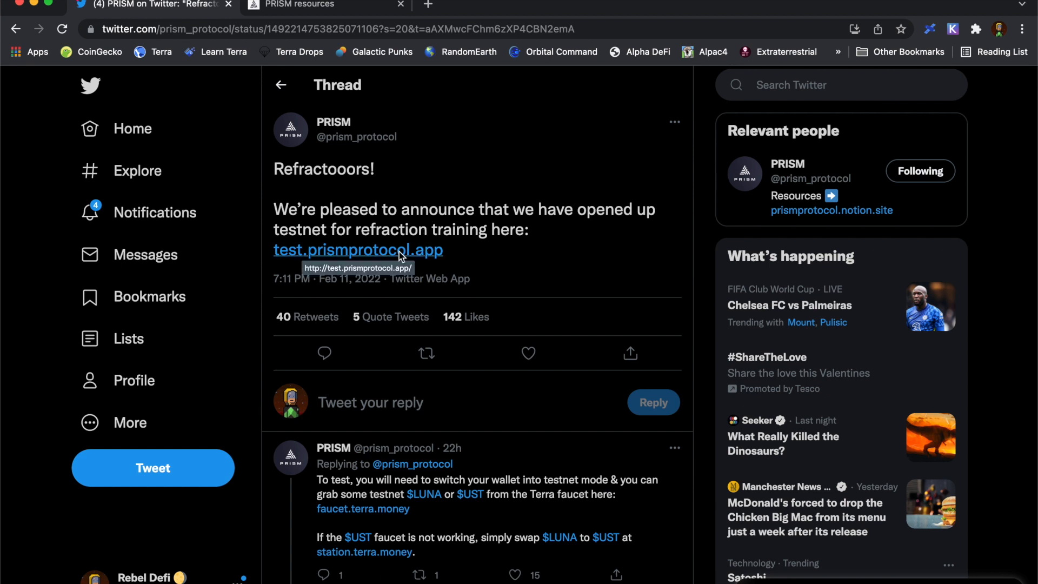
click(357, 250)
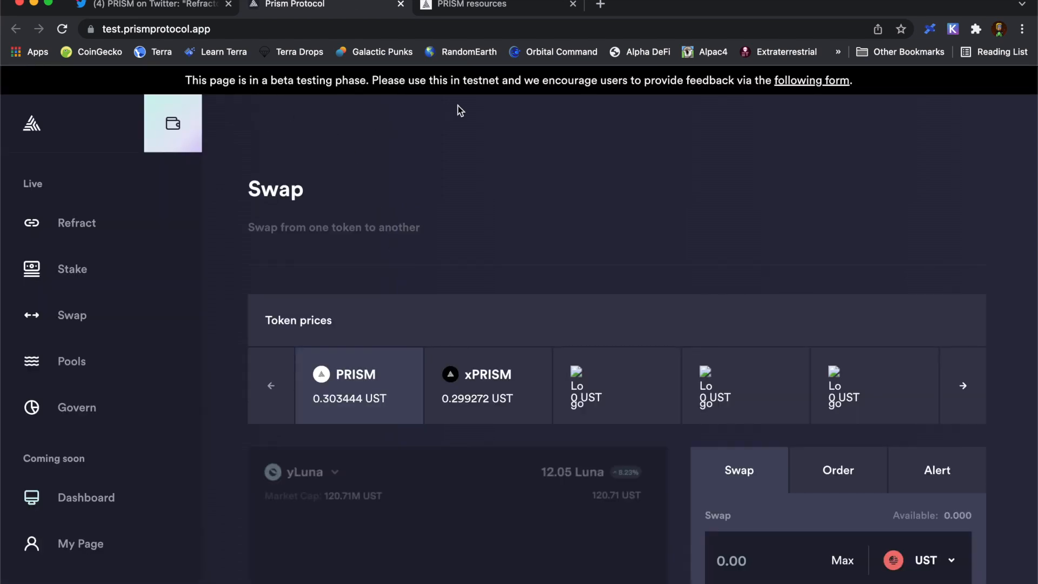
mouse_move(527, 108)
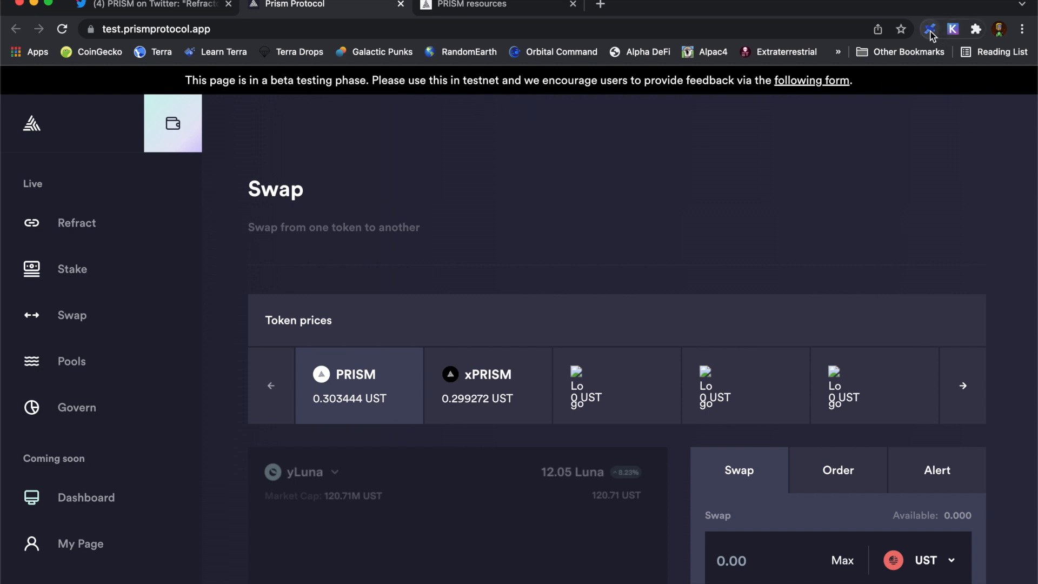
- Connect the Terra Station testnet wallet and review its 997 Luna and UST balances
click(931, 29)
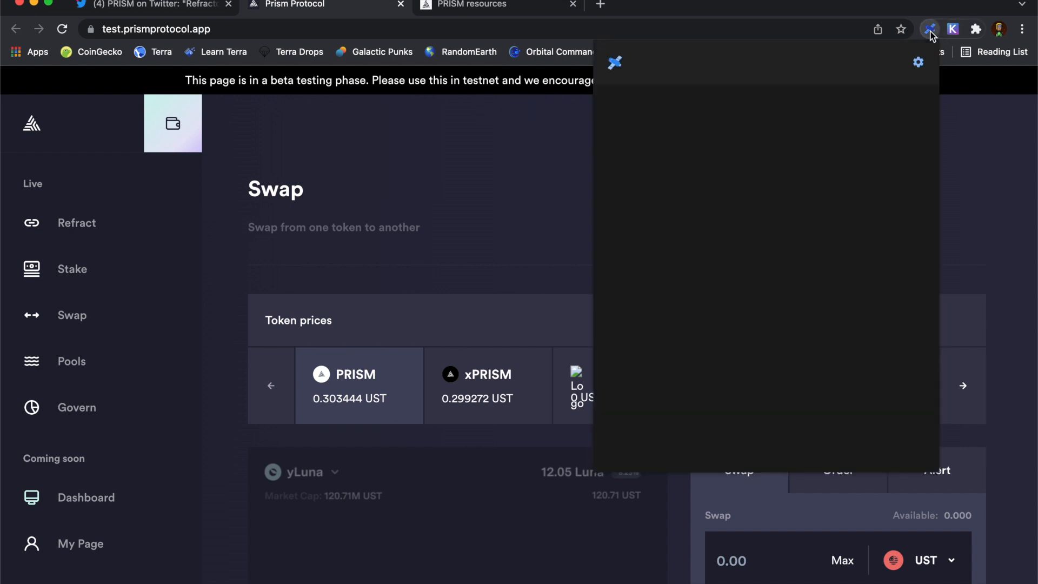
click(918, 63)
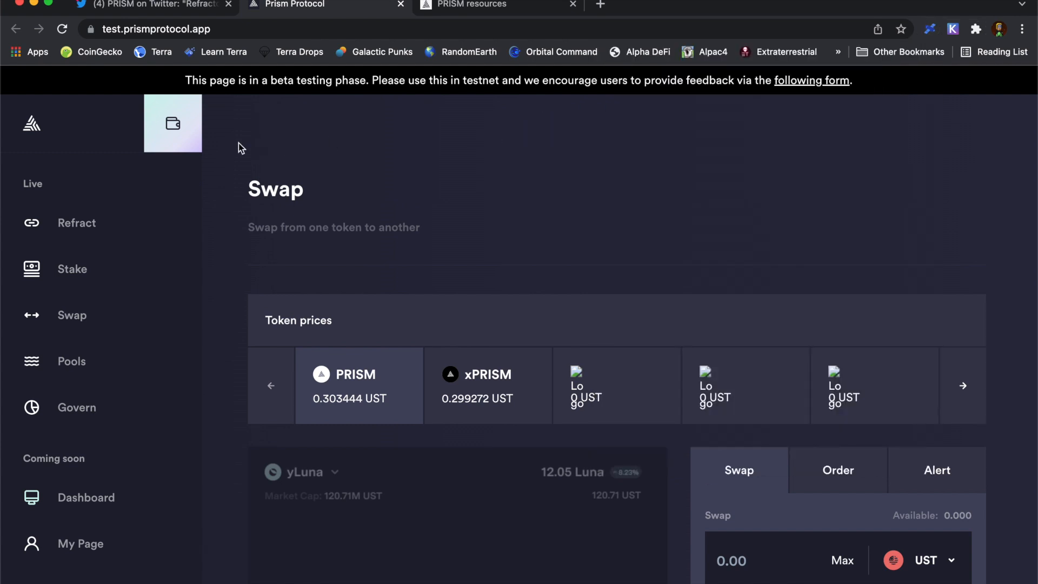
click(173, 122)
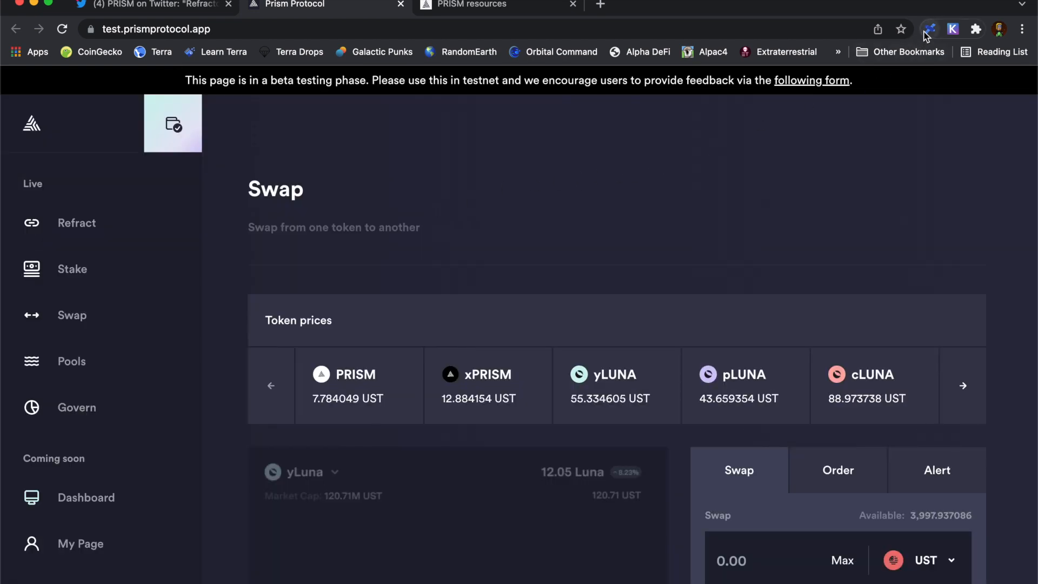
click(933, 27)
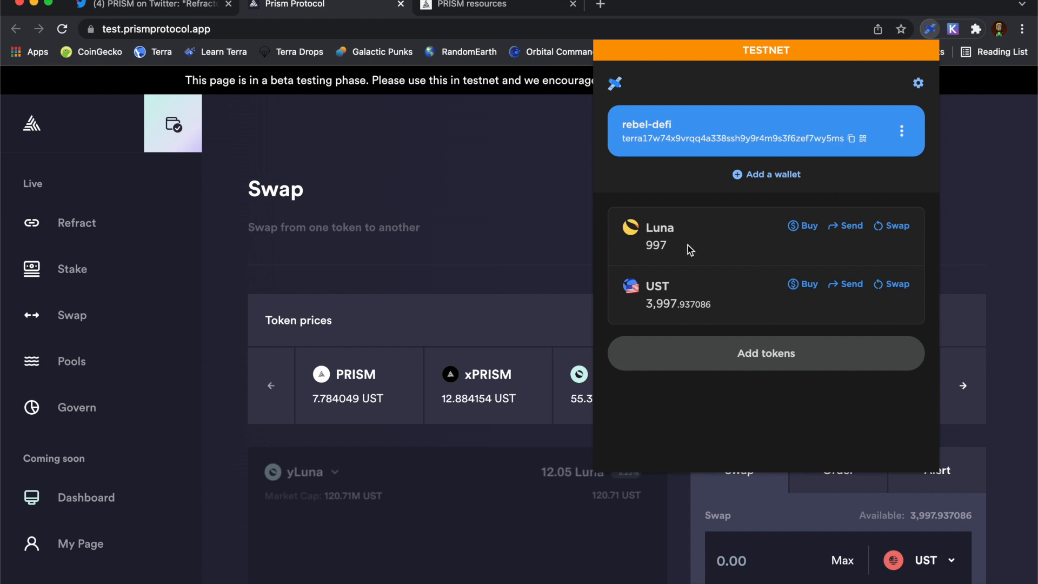
mouse_move(681, 237)
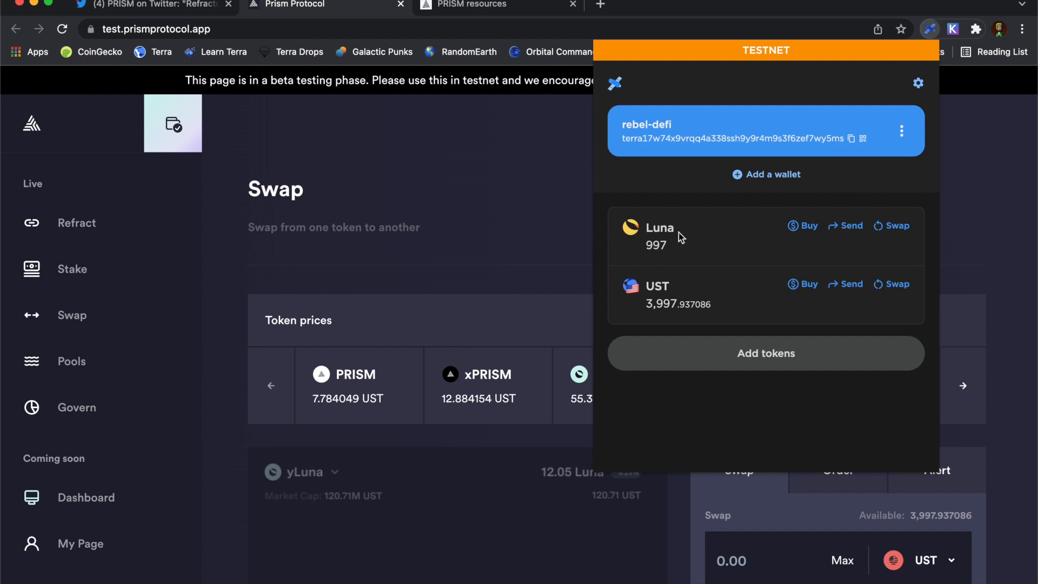
mouse_move(698, 236)
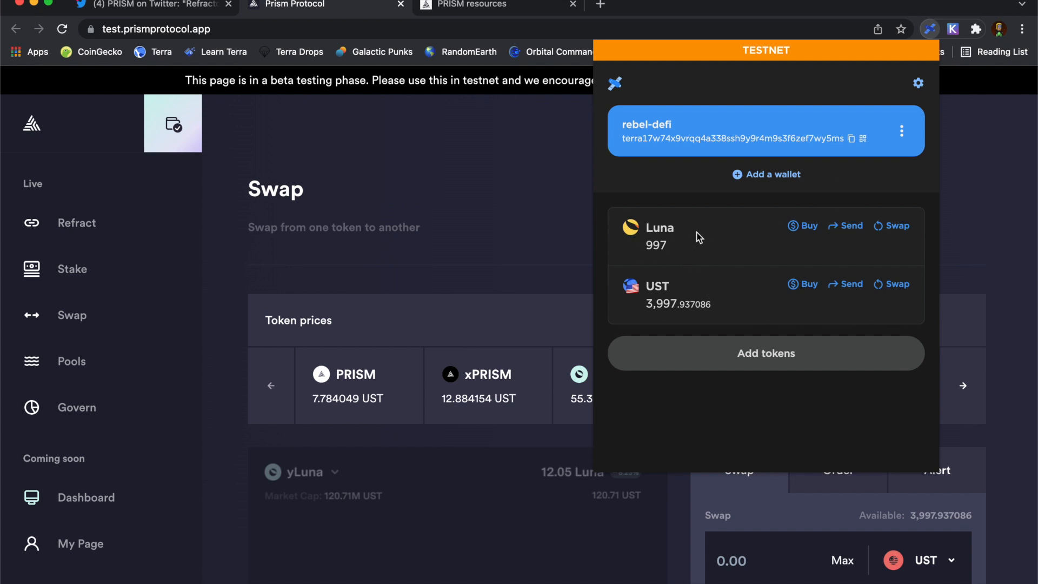
mouse_move(482, 177)
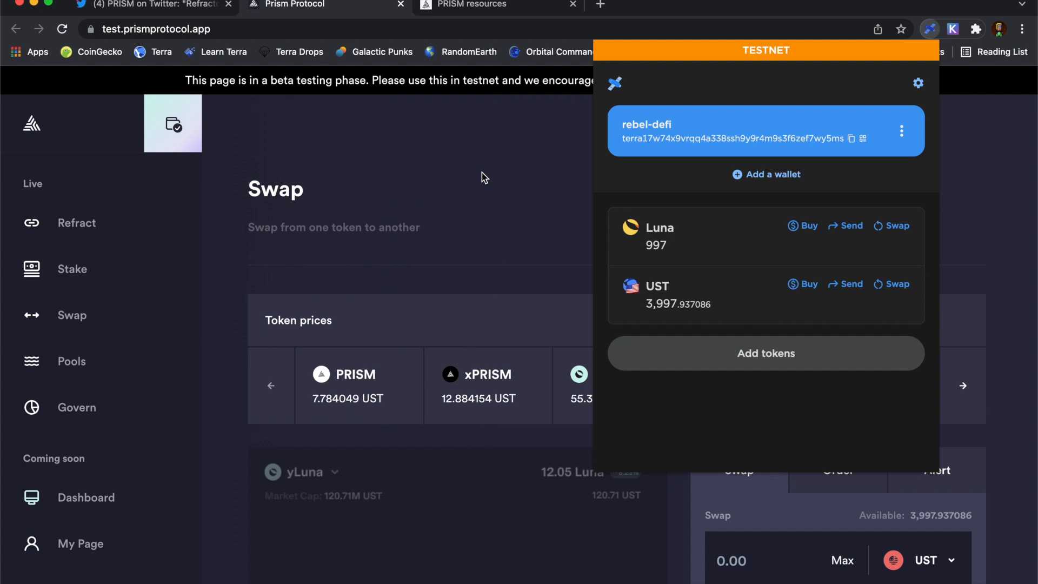
mouse_move(664, 184)
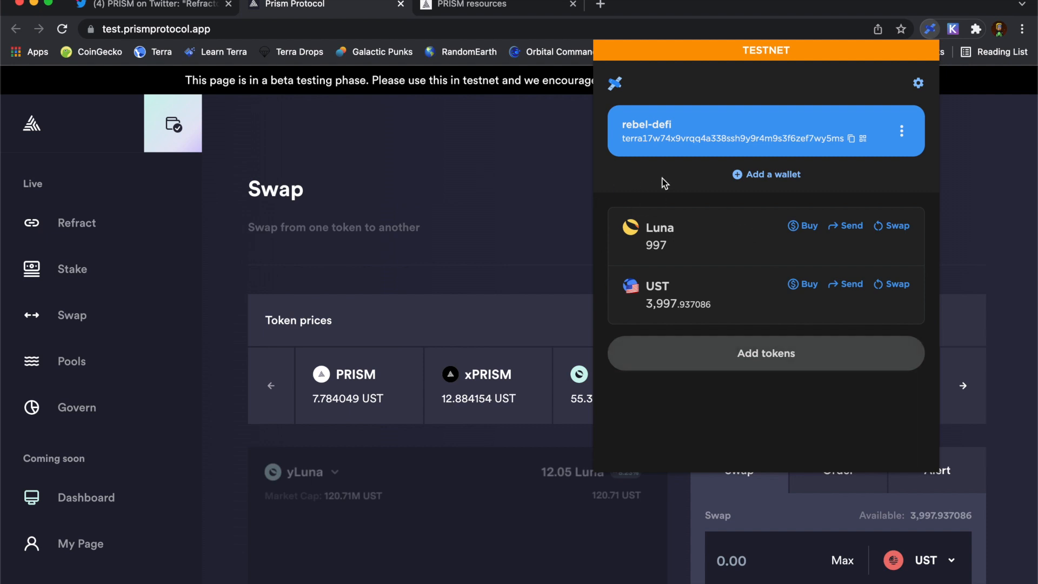
click(151, 6)
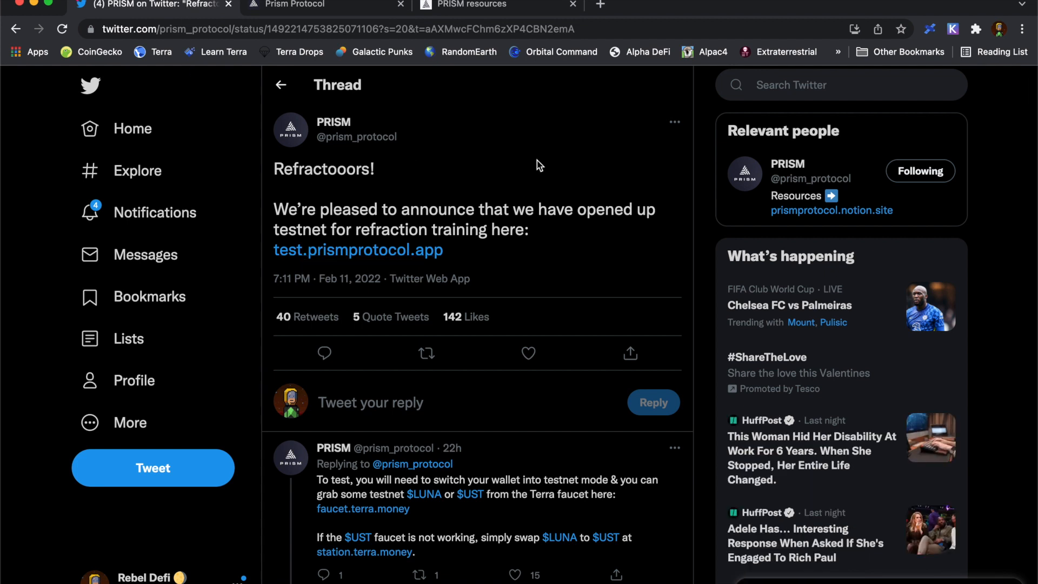
- Open faucet.terra.money from the reply, pass the reCAPTCHA check, and return to Prism
scroll(down, 3)
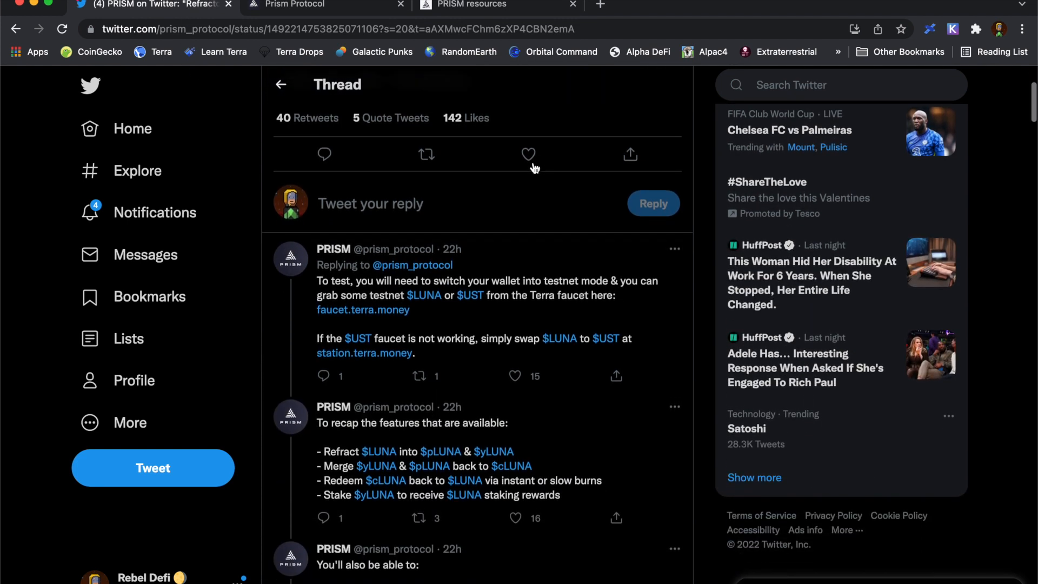
mouse_move(368, 314)
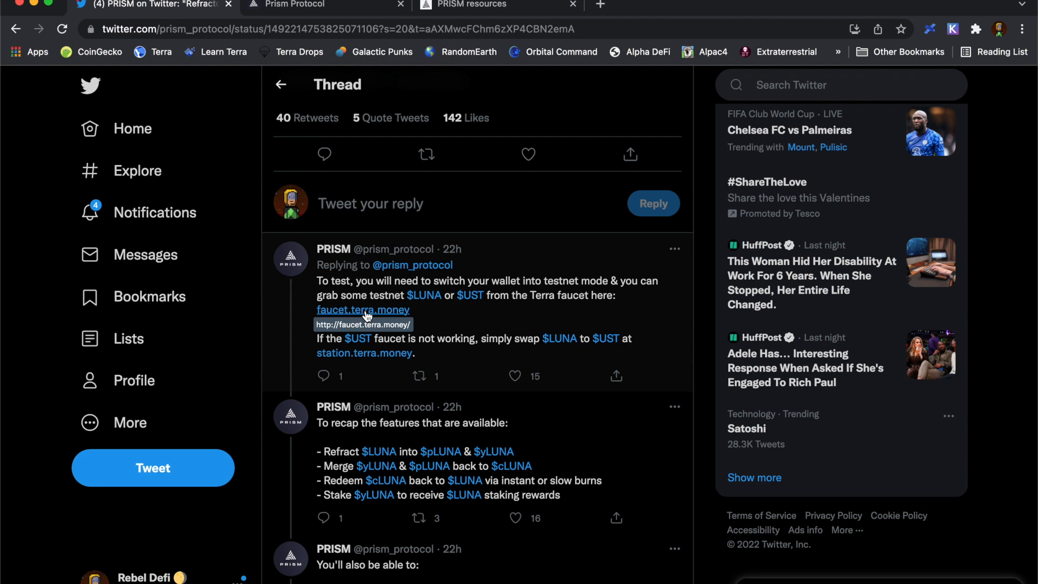
click(363, 309)
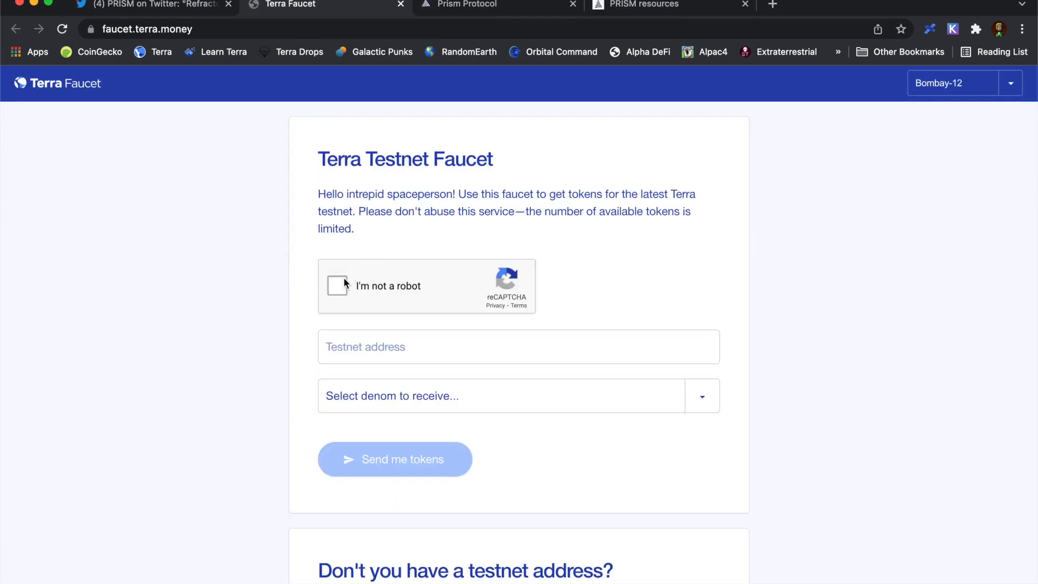
click(337, 286)
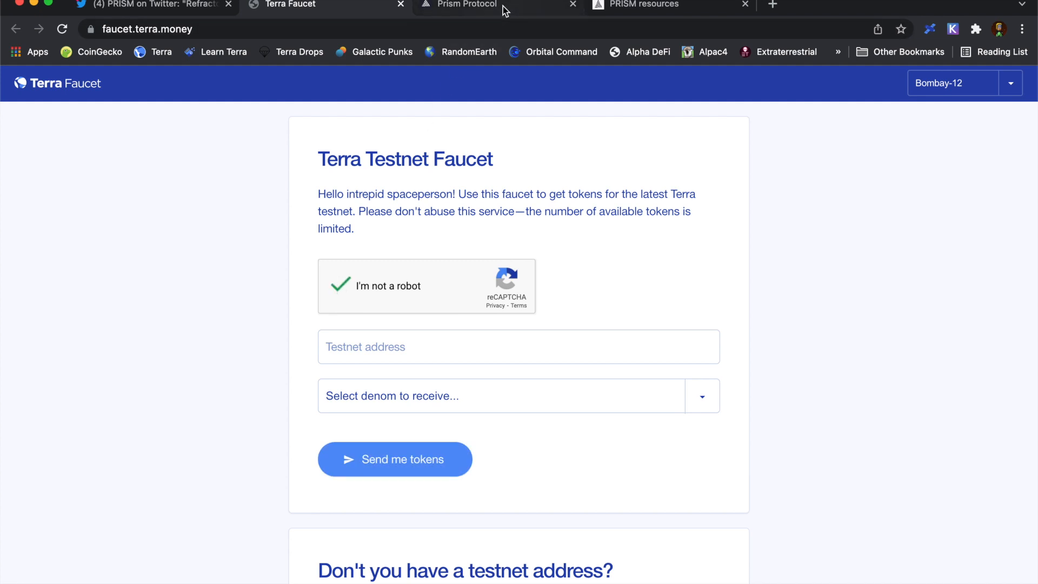
click(477, 4)
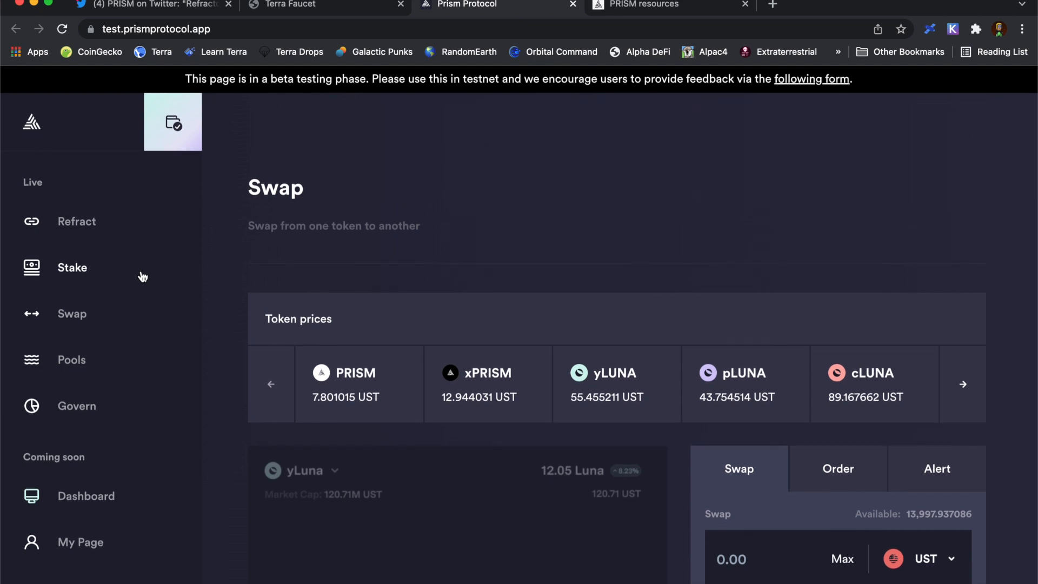
mouse_move(416, 410)
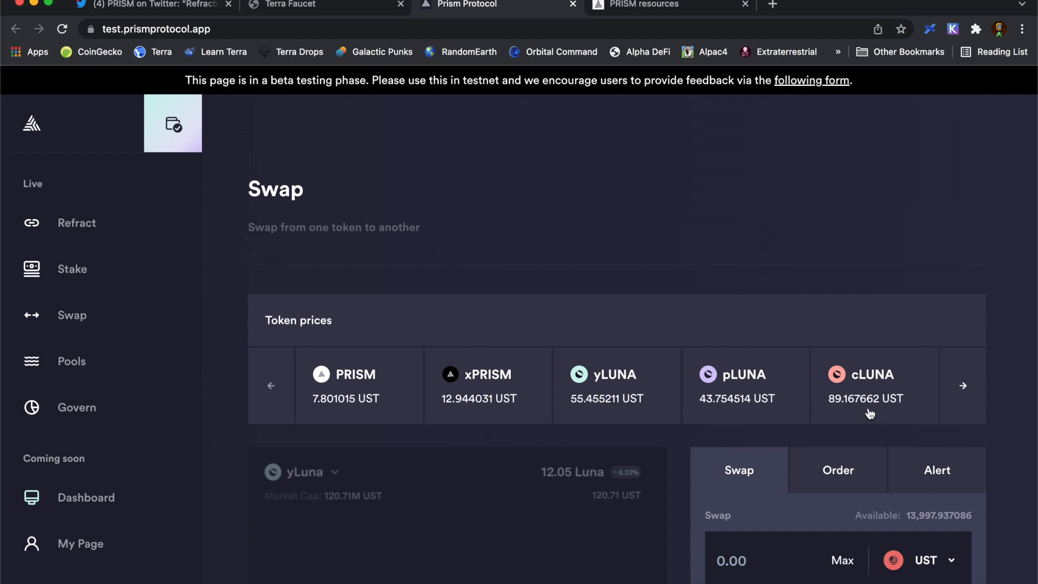
mouse_move(652, 413)
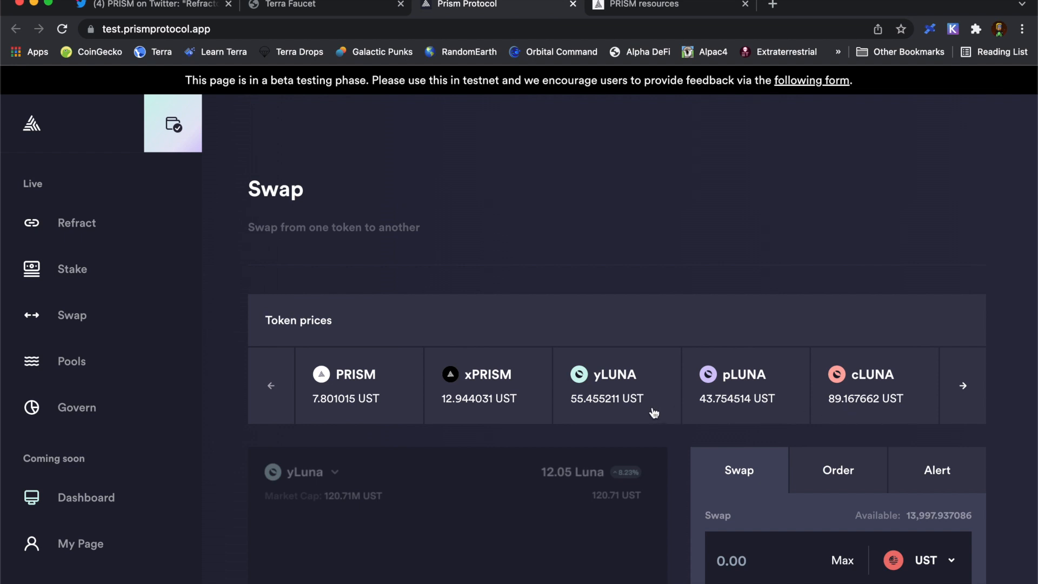
- Go from the Swap page to the Refract page
click(76, 223)
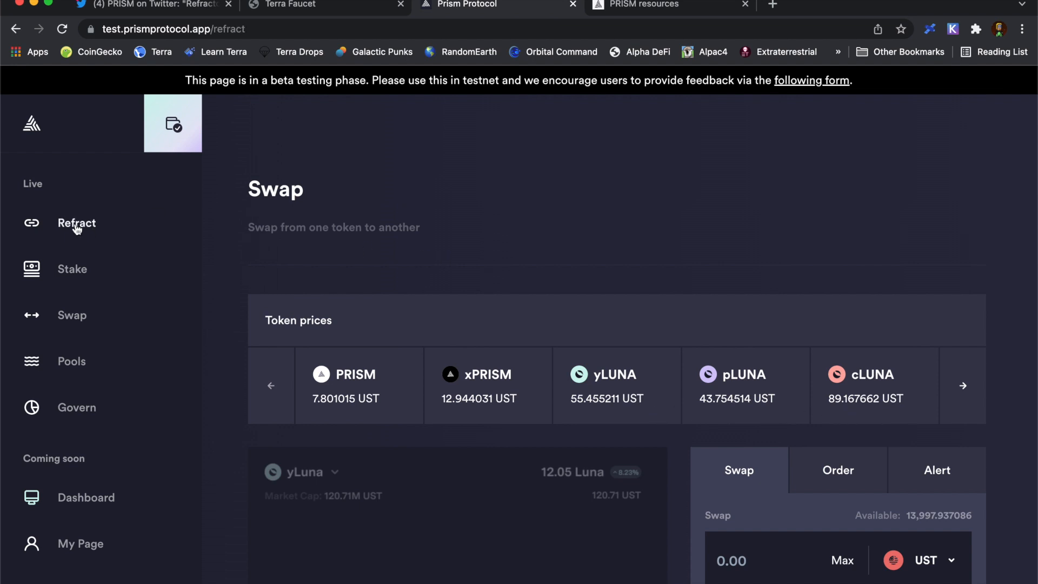
- Choose Split and enter 100 LUNA, yielding 100 pLUNA and 100 yLUNA
click(76, 223)
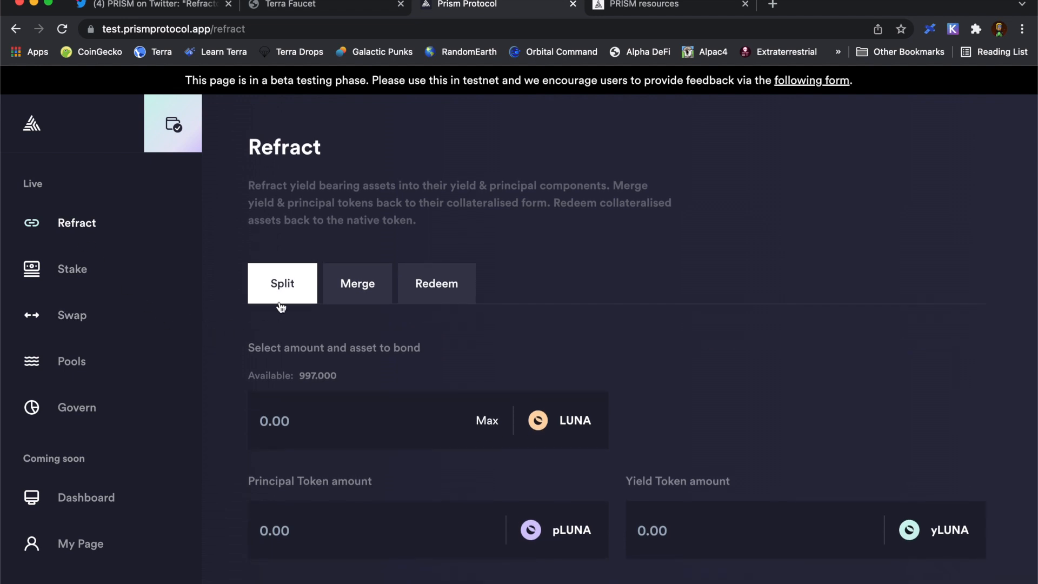
mouse_move(585, 273)
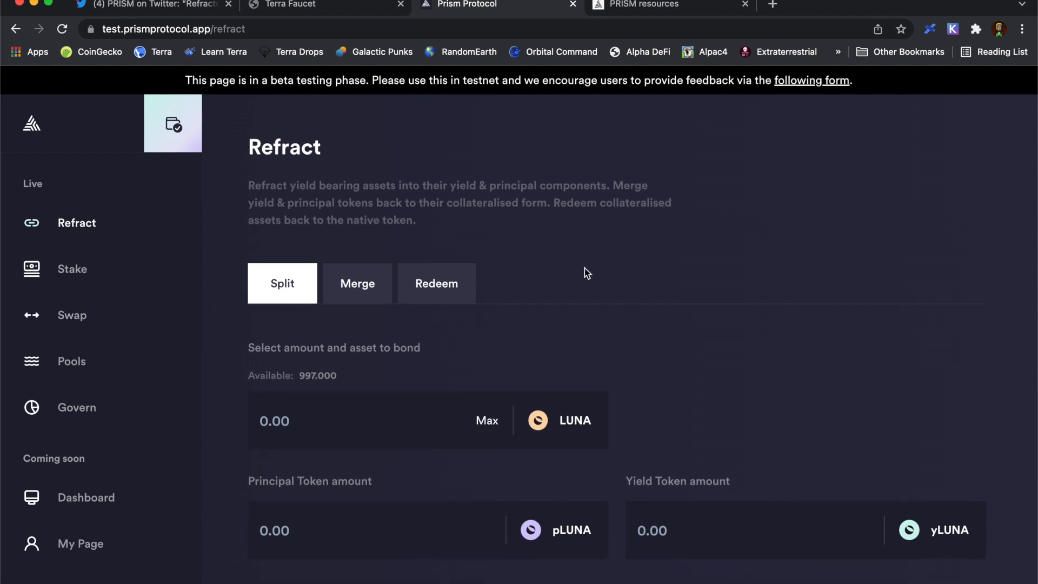
mouse_move(452, 423)
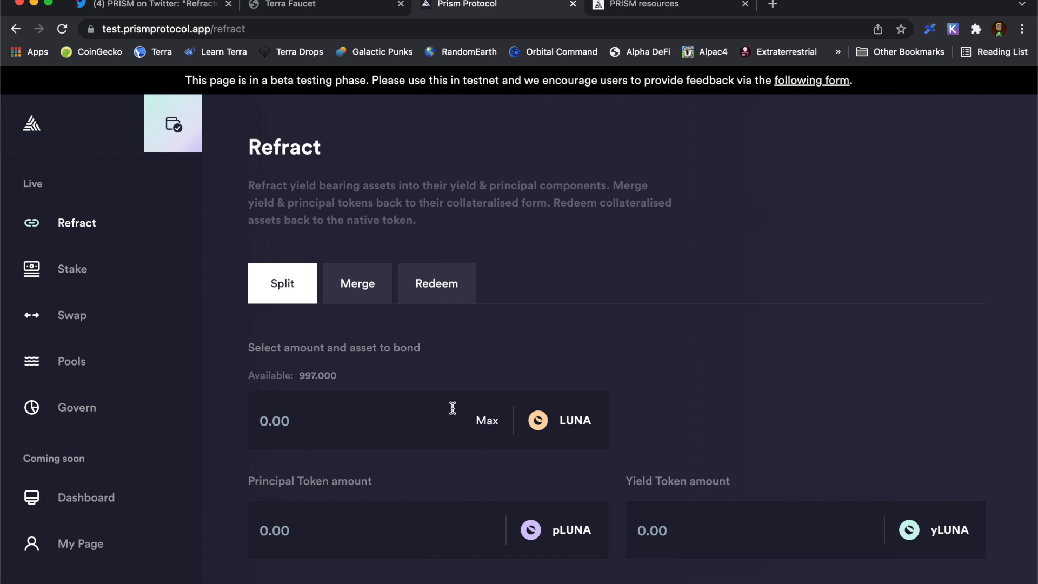
text(100)
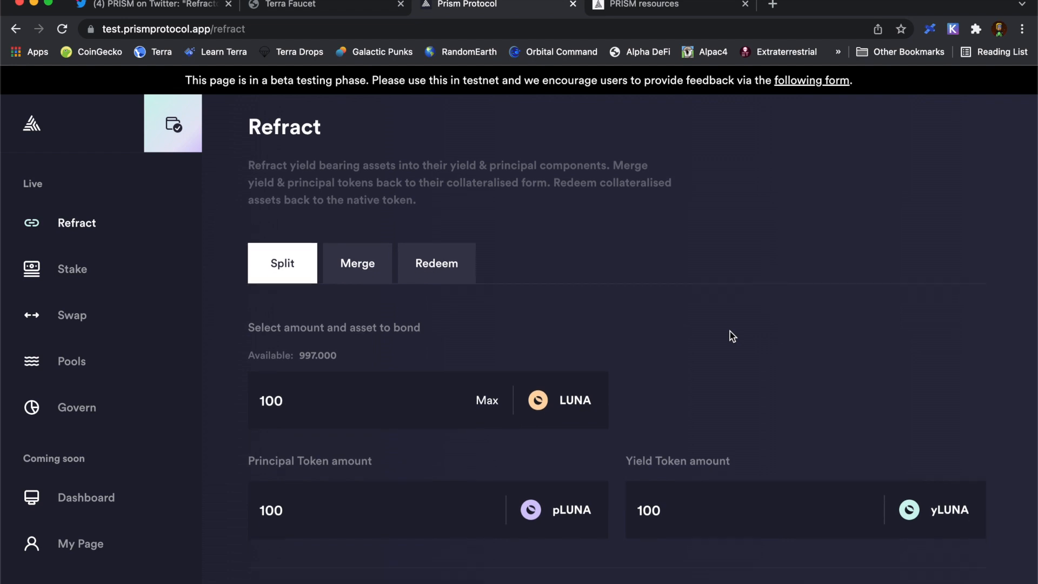
scroll(down, 3)
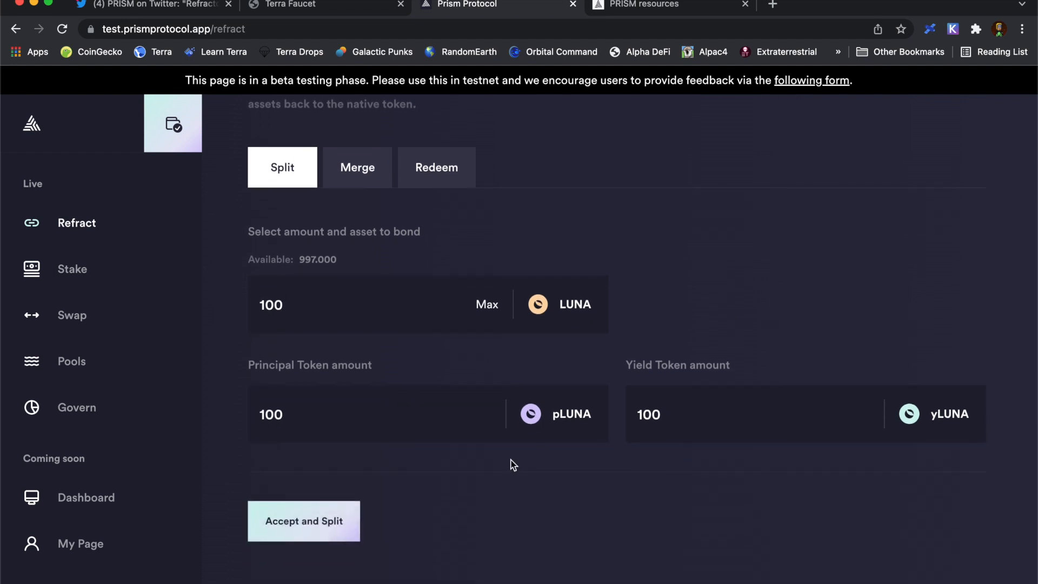
mouse_move(290, 542)
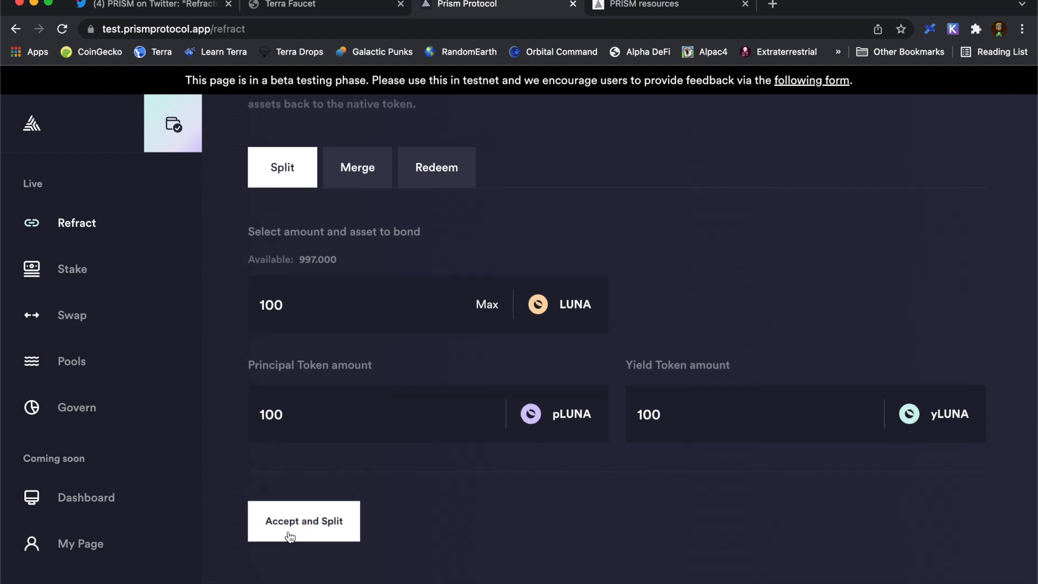
mouse_move(306, 528)
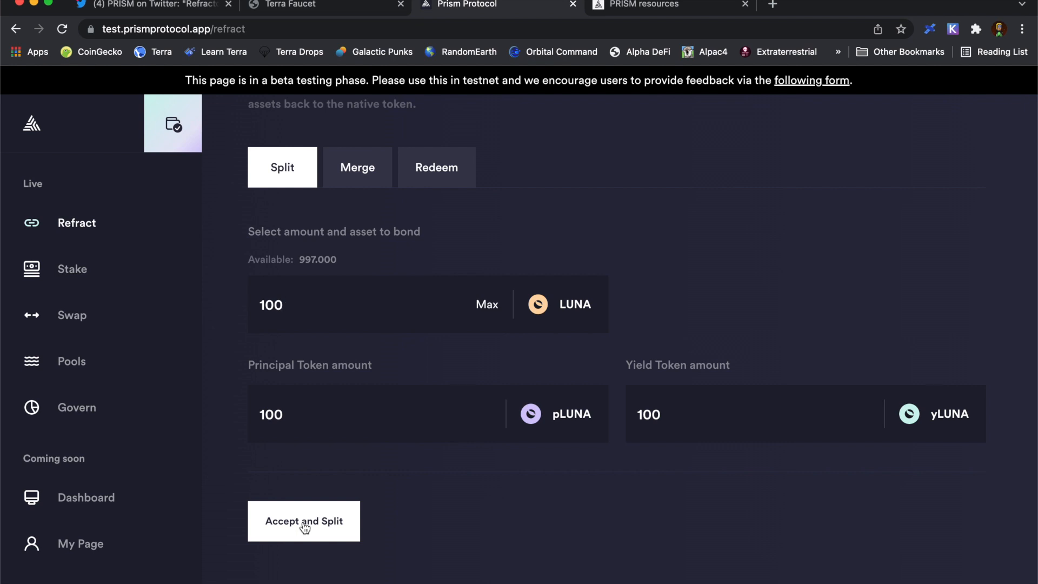
- Accept the 100 LUNA split, enter the wallet password, and post the bond_split transaction
click(304, 520)
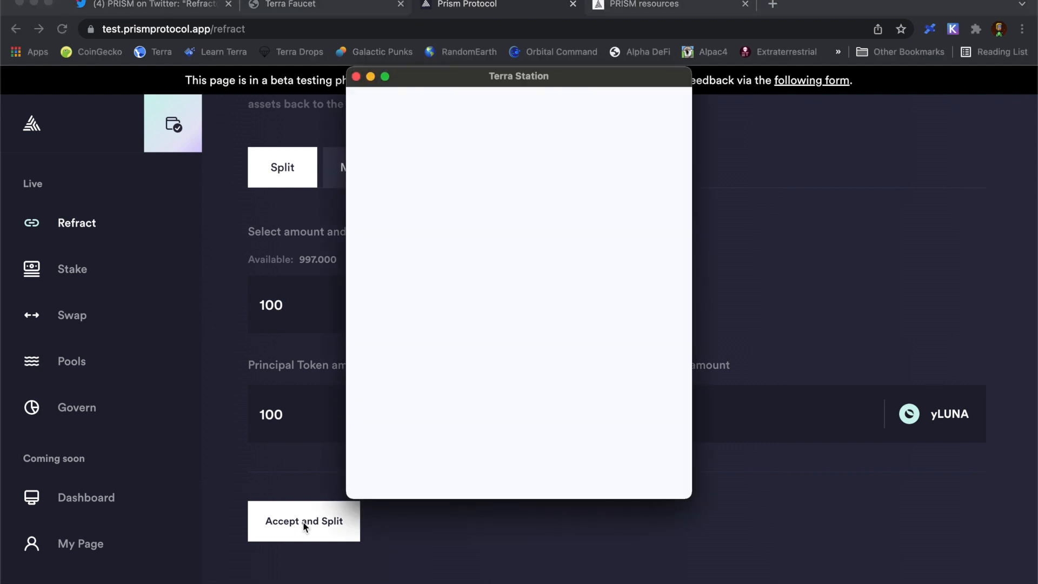
click(303, 521)
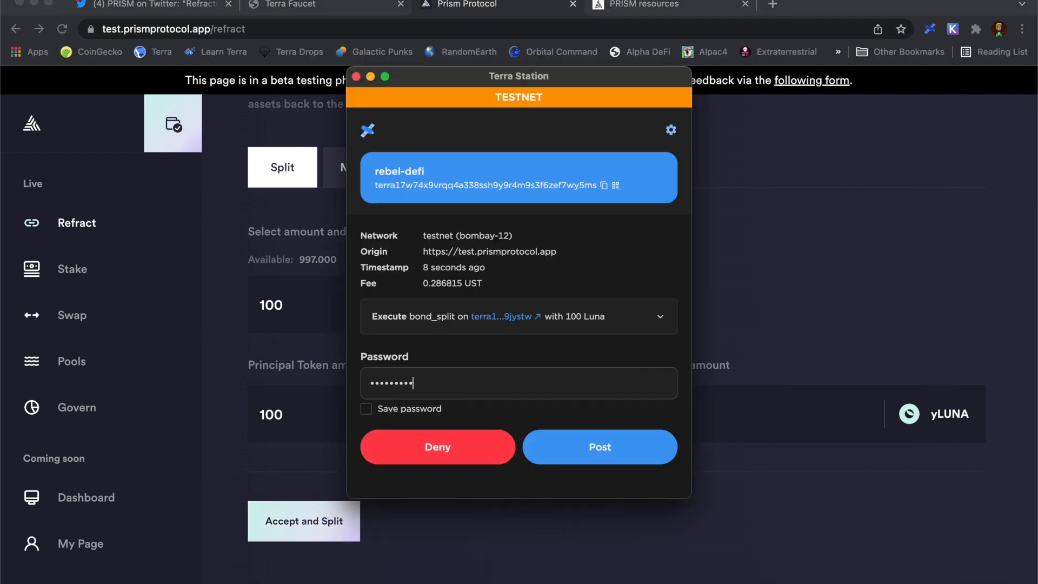
click(599, 447)
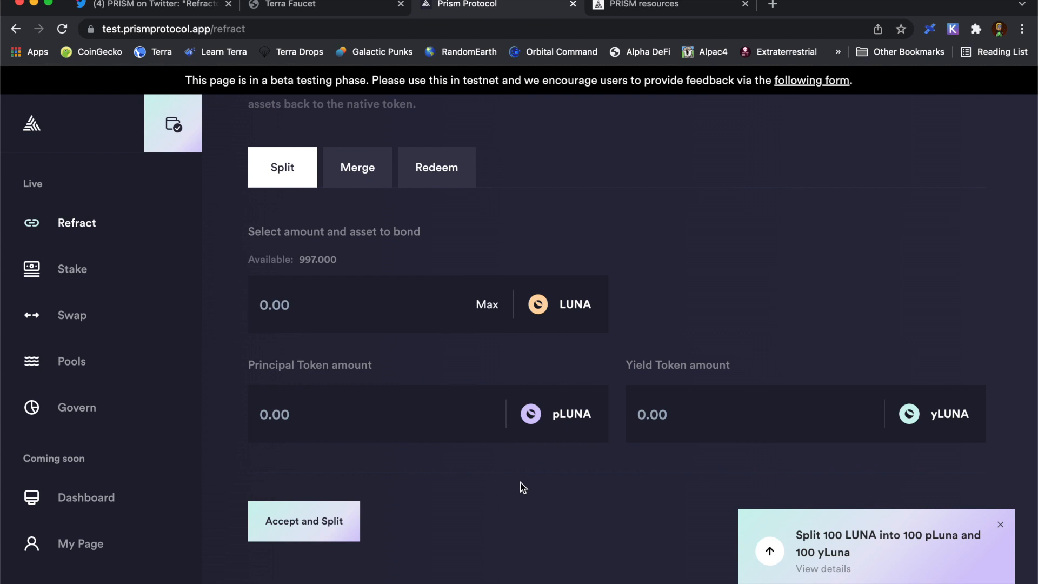
mouse_move(206, 408)
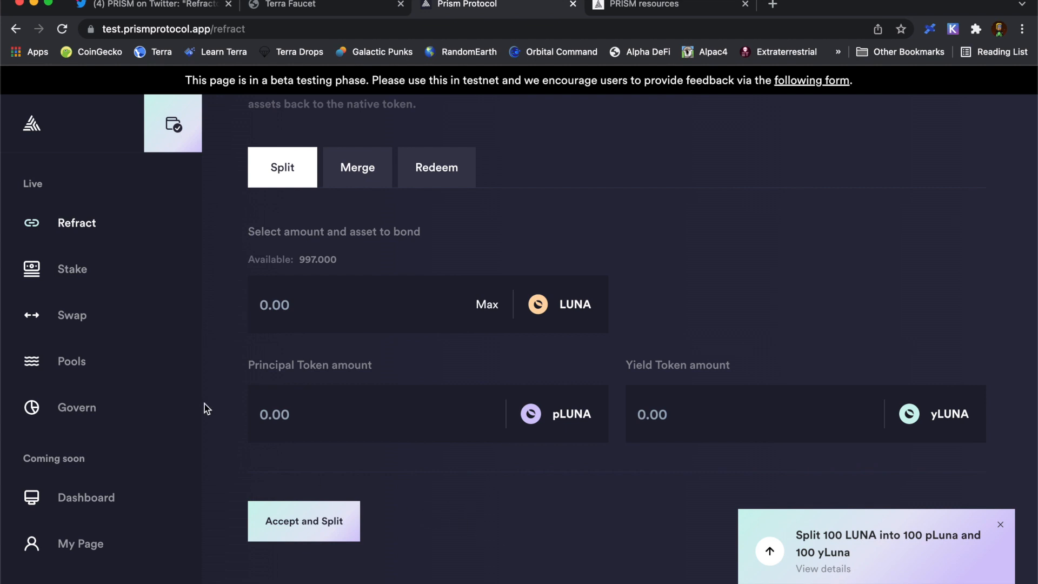
mouse_move(957, 98)
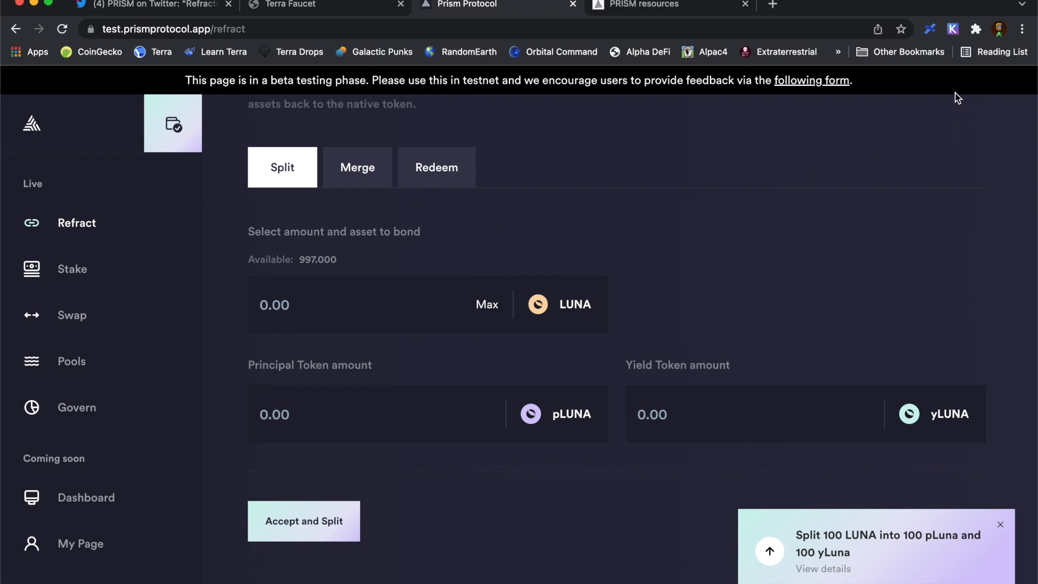
click(929, 29)
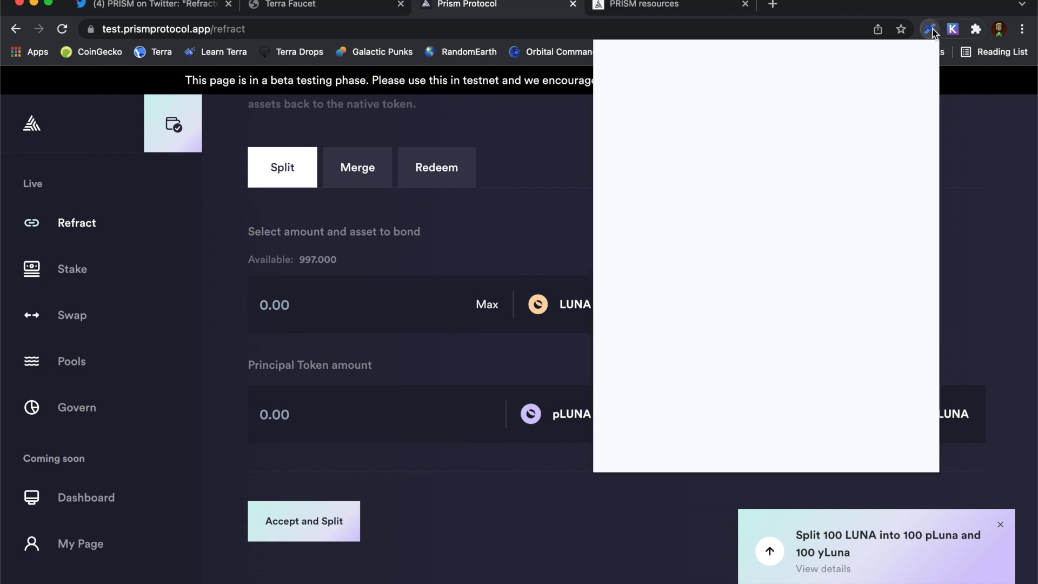
click(929, 28)
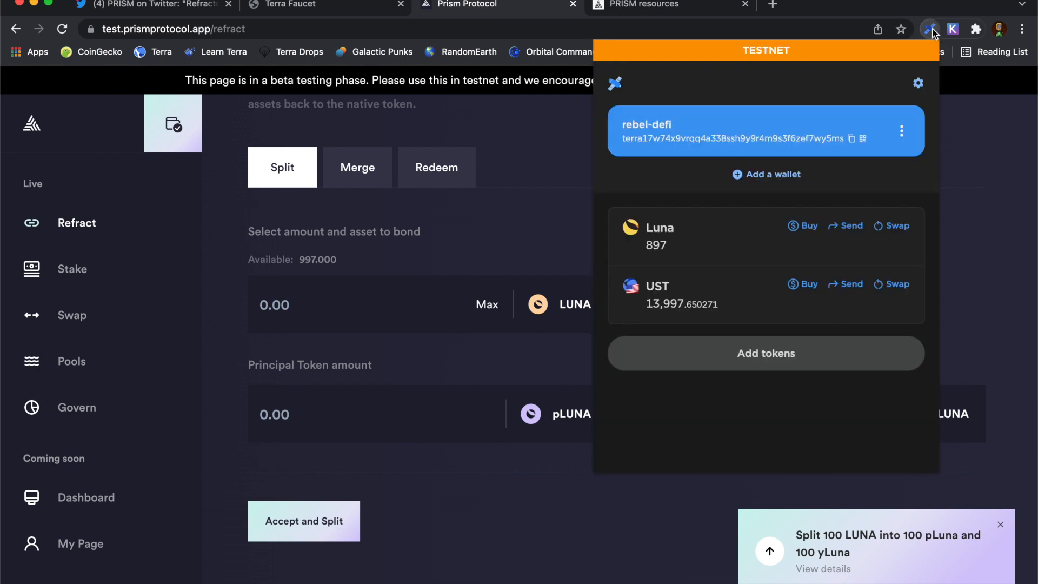
mouse_move(205, 286)
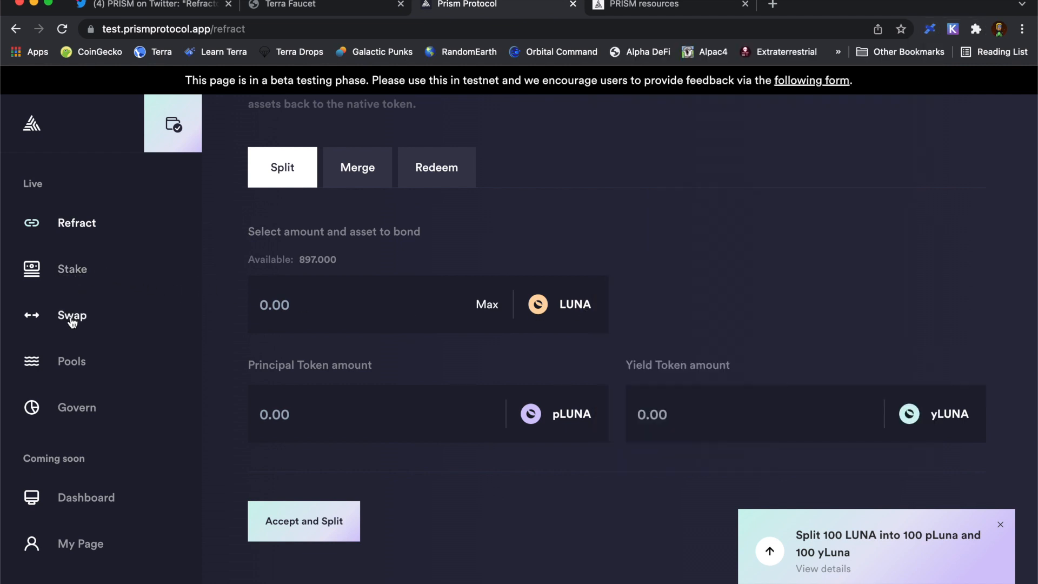
- Confirm 100 pLUNA and 100 yLUNA balances in the Swap token list, then open Stake
click(72, 315)
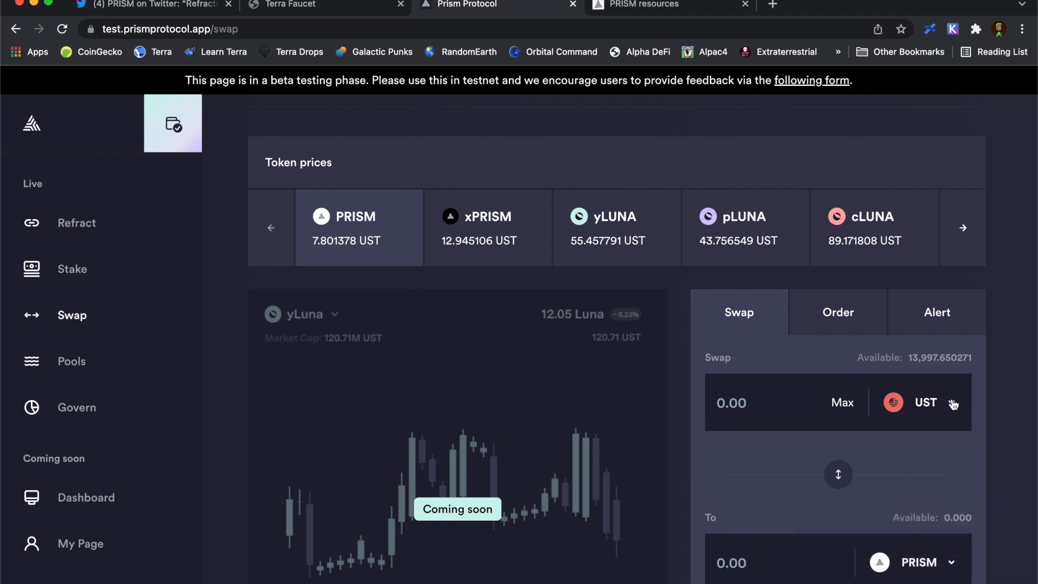
click(927, 403)
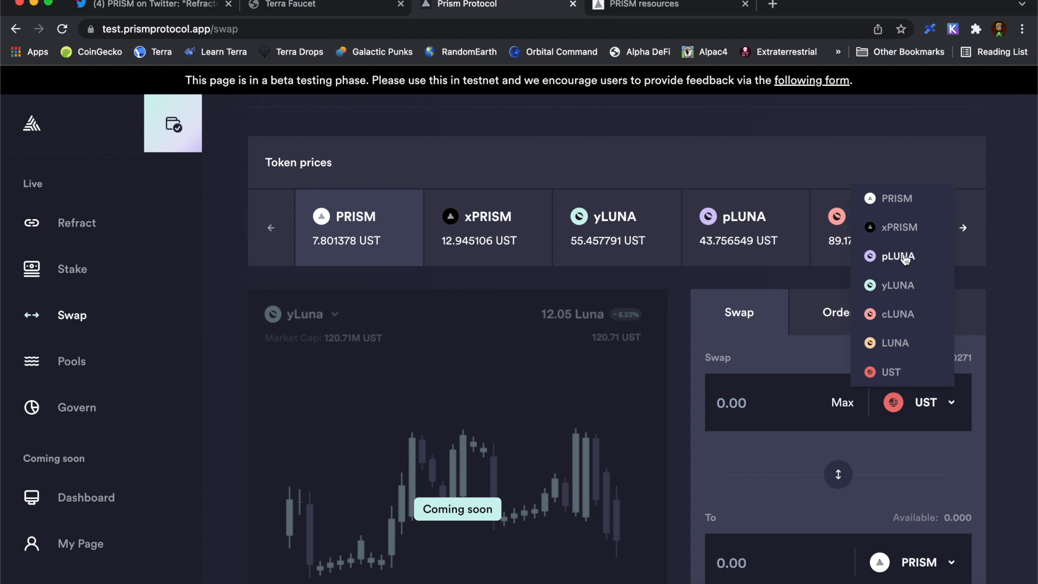
click(897, 256)
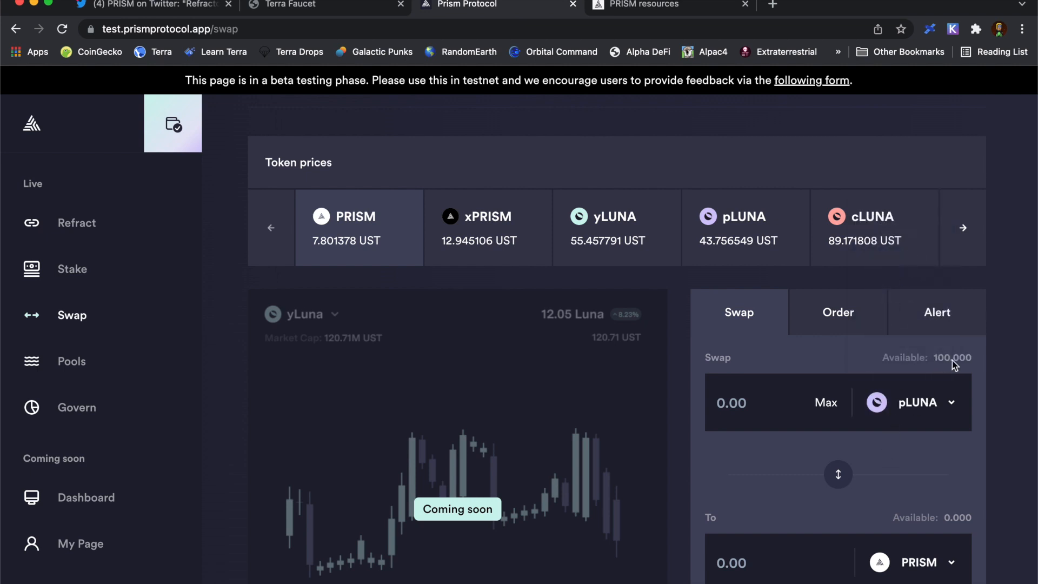
click(925, 402)
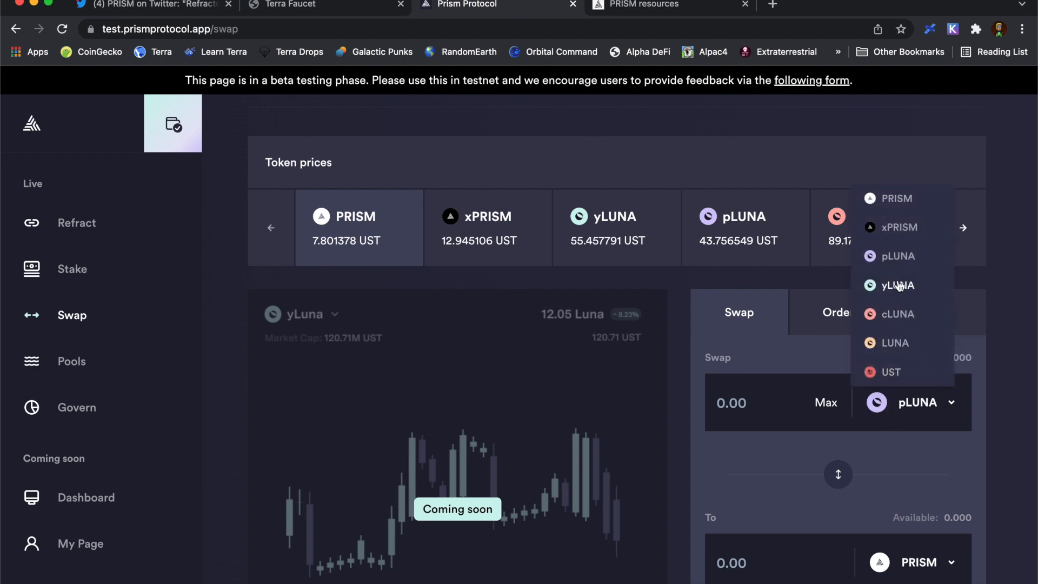
click(898, 285)
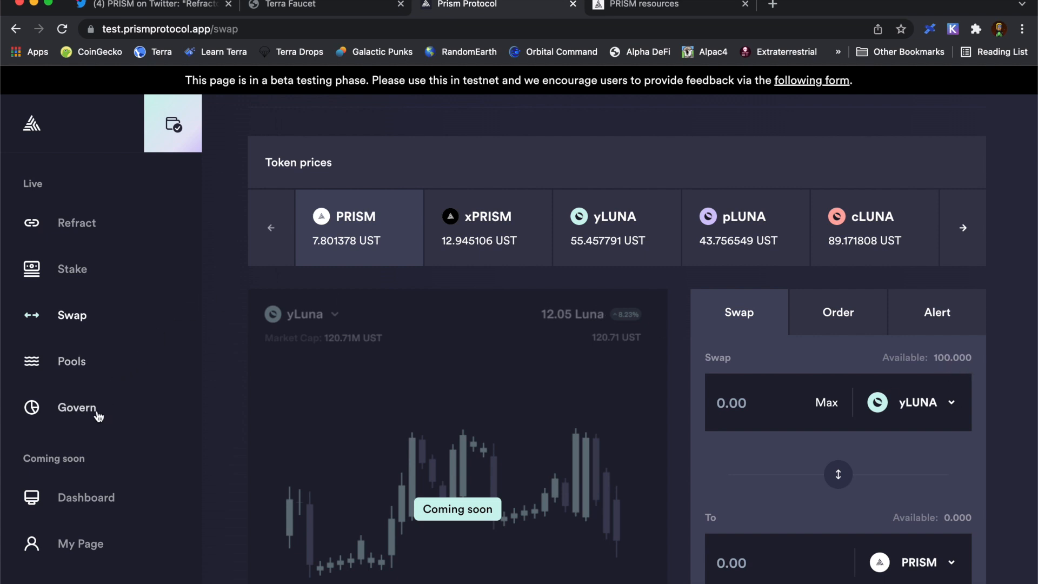
mouse_move(82, 416)
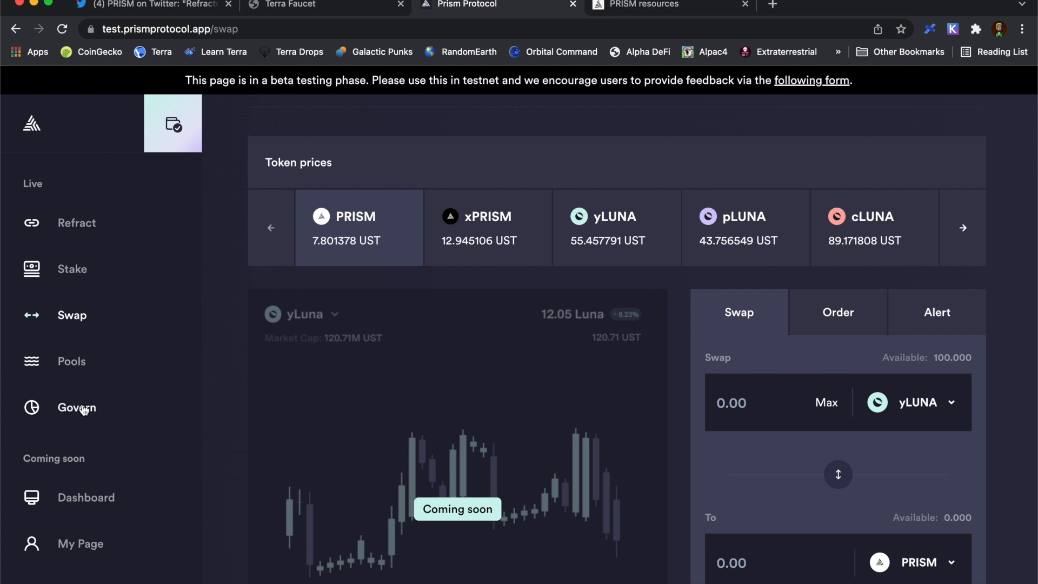
click(72, 268)
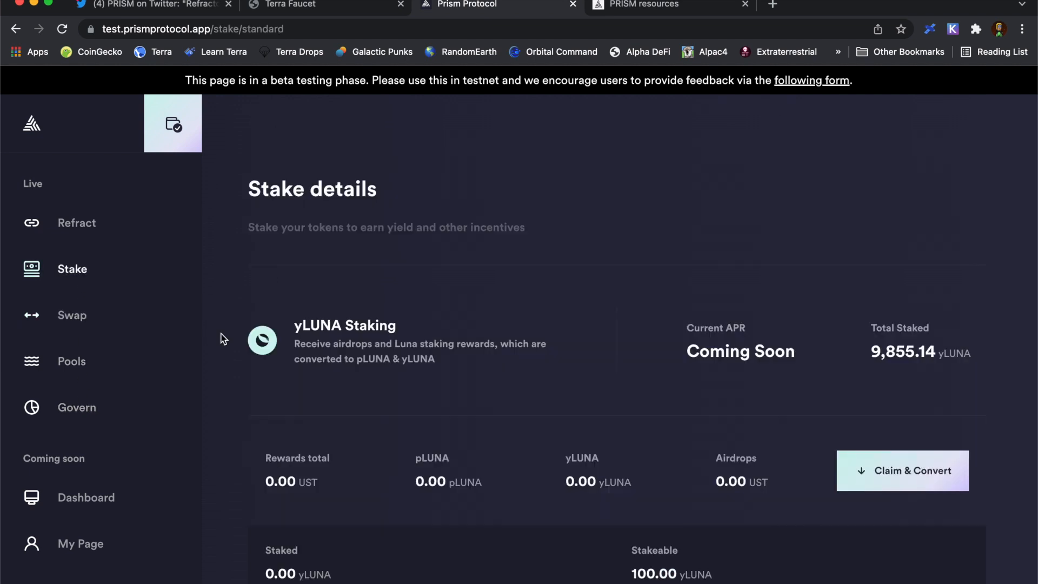
- Open the yLUNA Stake dialog showing 100 yLUNA available
scroll(down, 3)
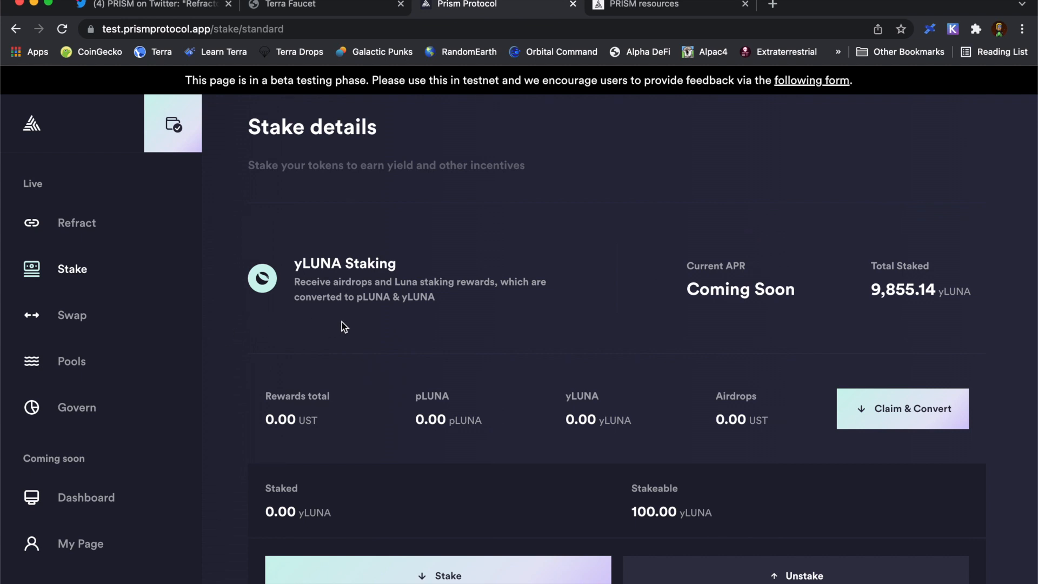
mouse_move(367, 318)
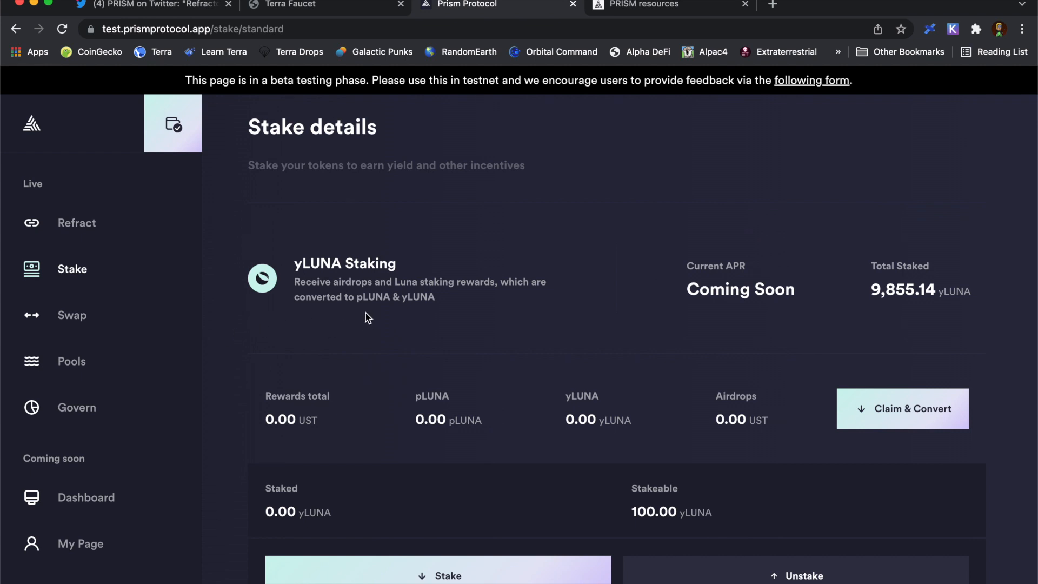
mouse_move(595, 390)
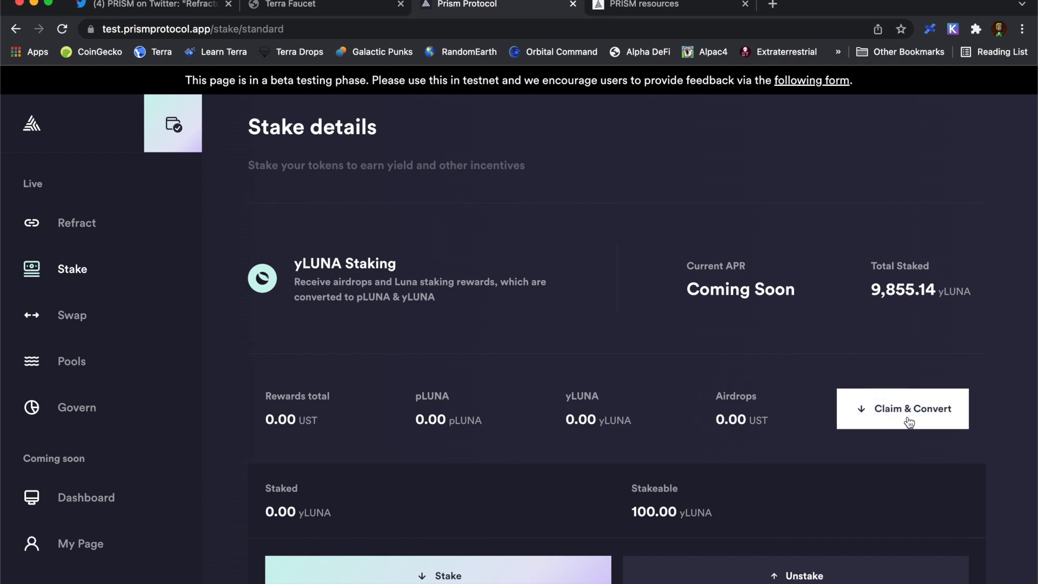
mouse_move(553, 343)
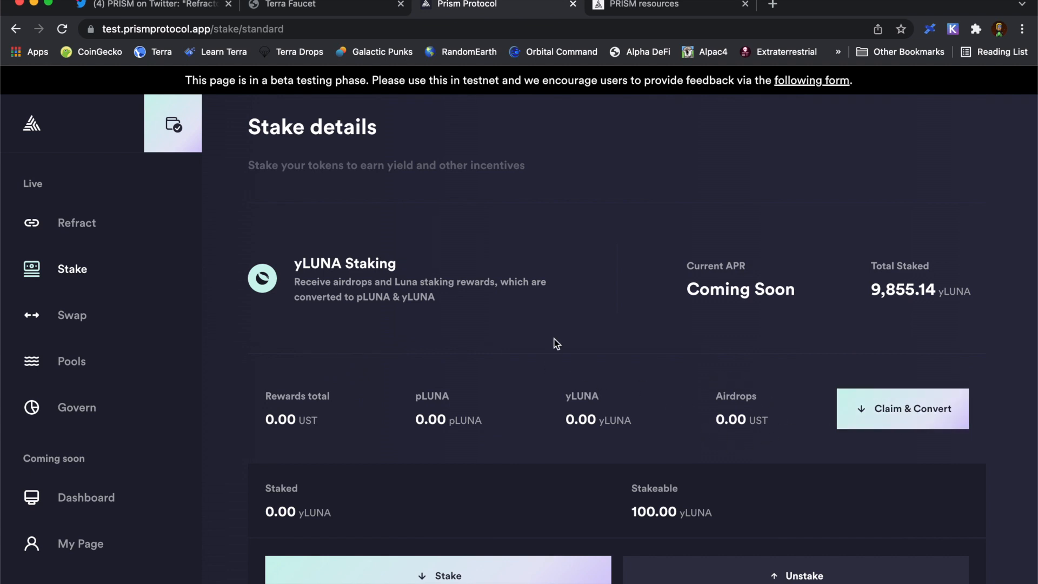
click(437, 576)
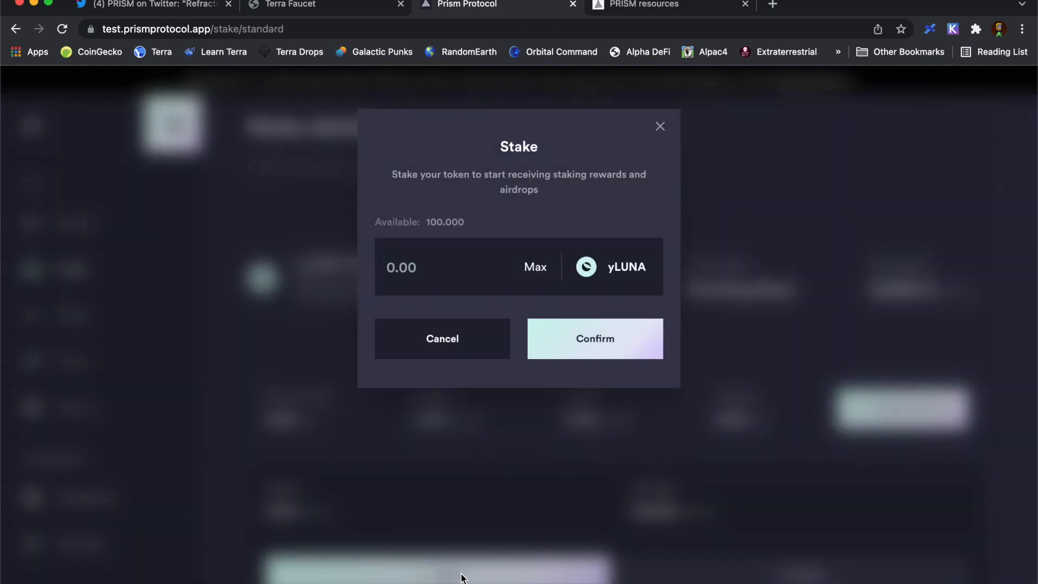
mouse_move(536, 277)
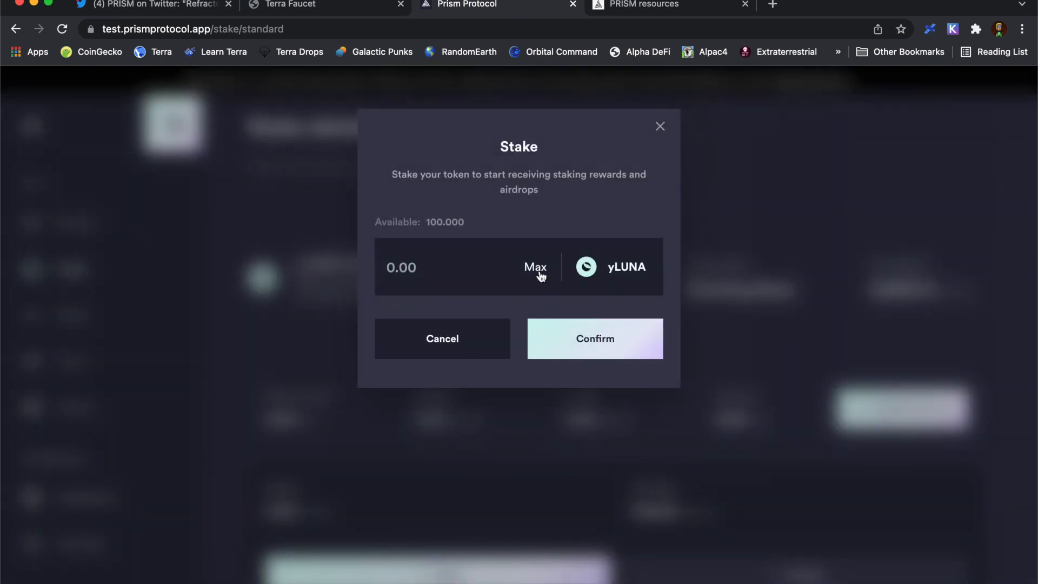
- Stake the maximum 100 yLUNA, sign in Terra Station, and go to Pools
click(535, 267)
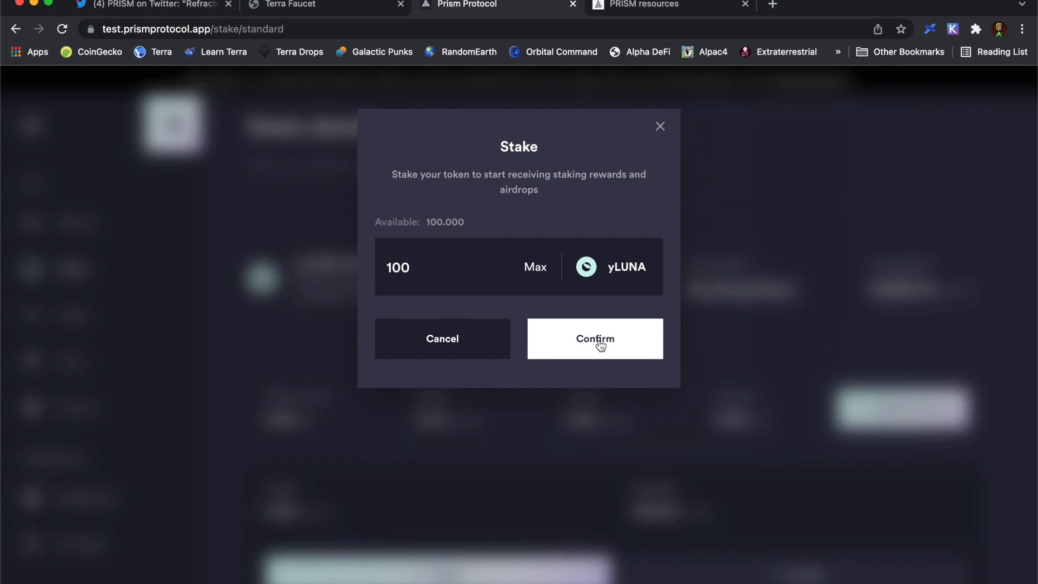
click(594, 339)
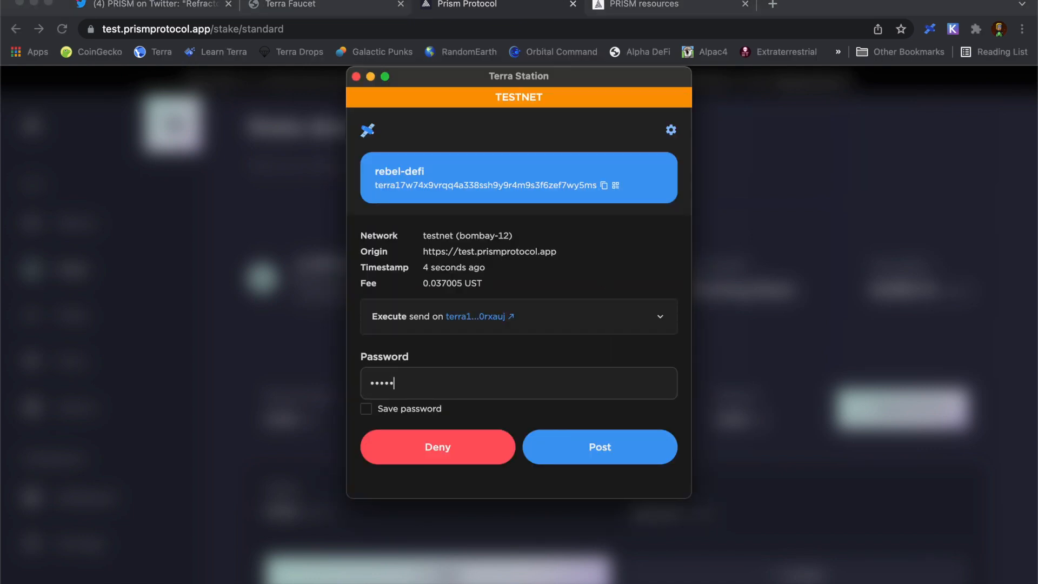
click(599, 446)
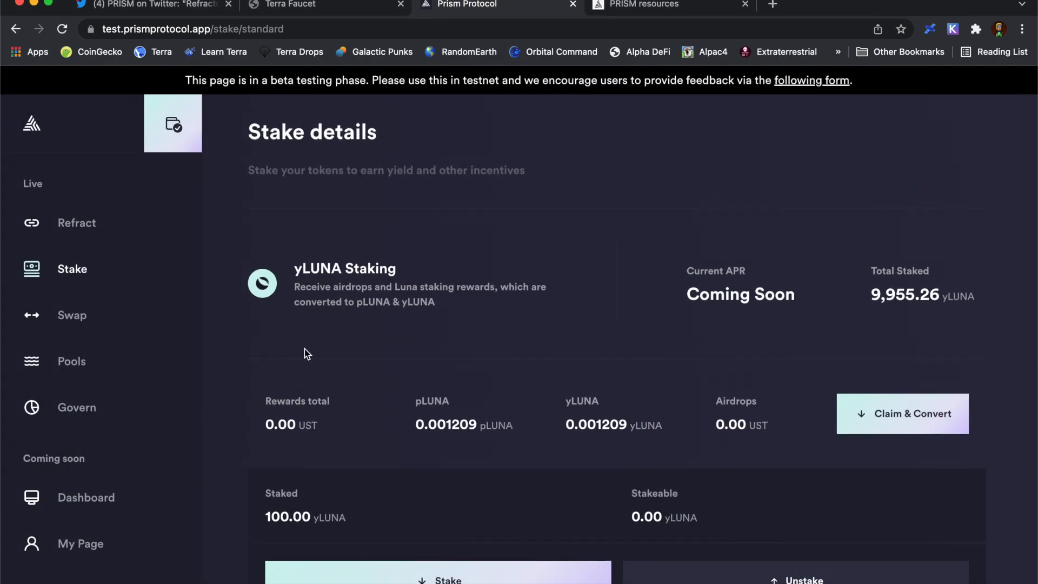
mouse_move(88, 300)
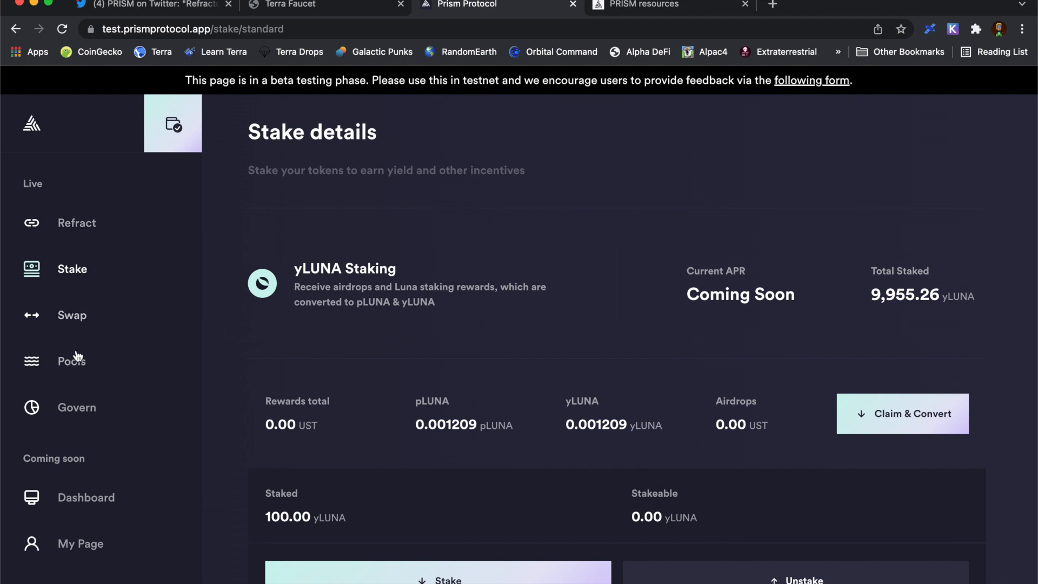
click(71, 361)
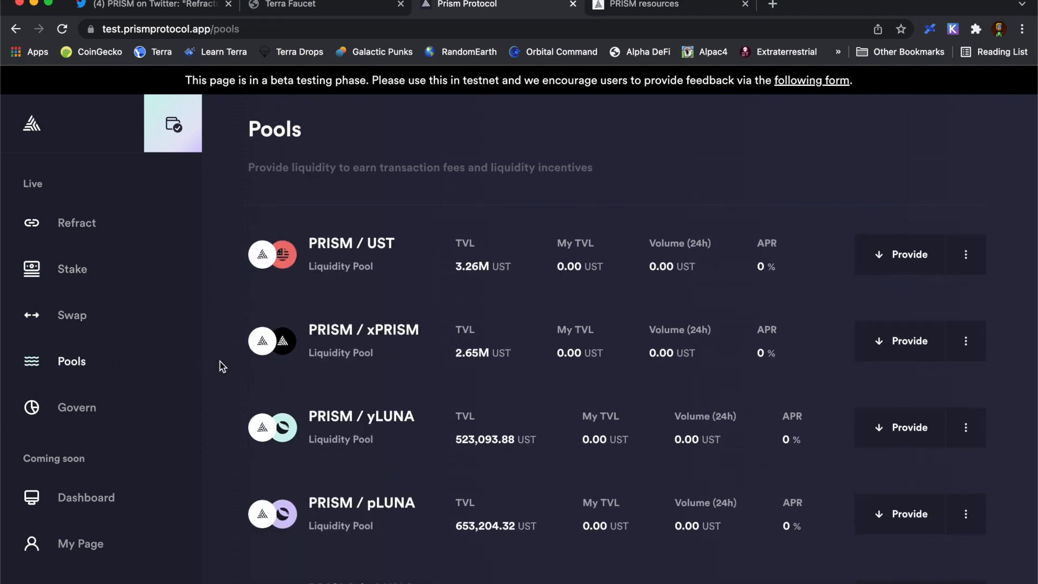
- Scroll the pools list, then open the Swap page showing 13,997.61 UST
scroll(down, 3)
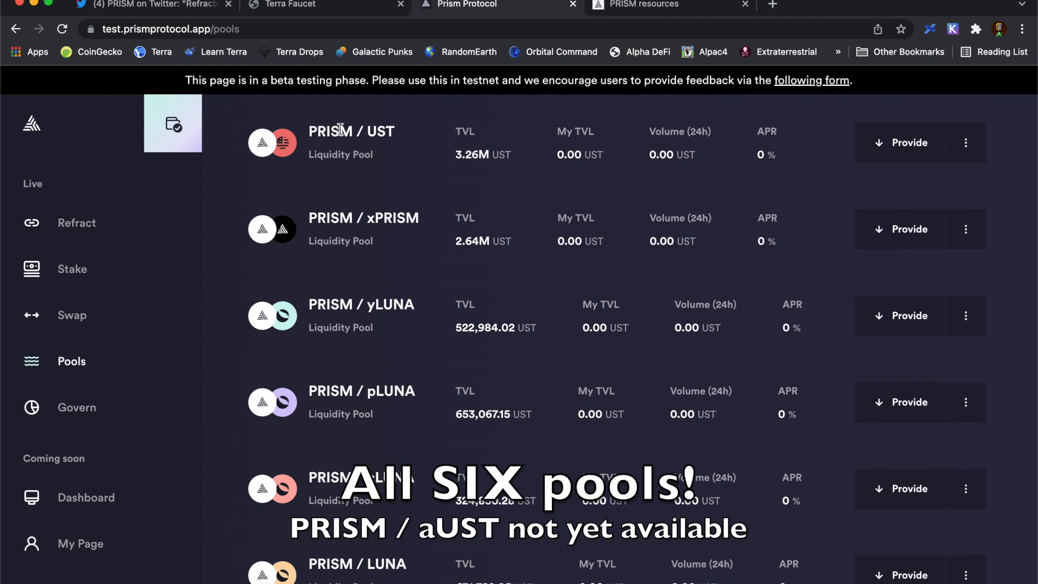
mouse_move(348, 499)
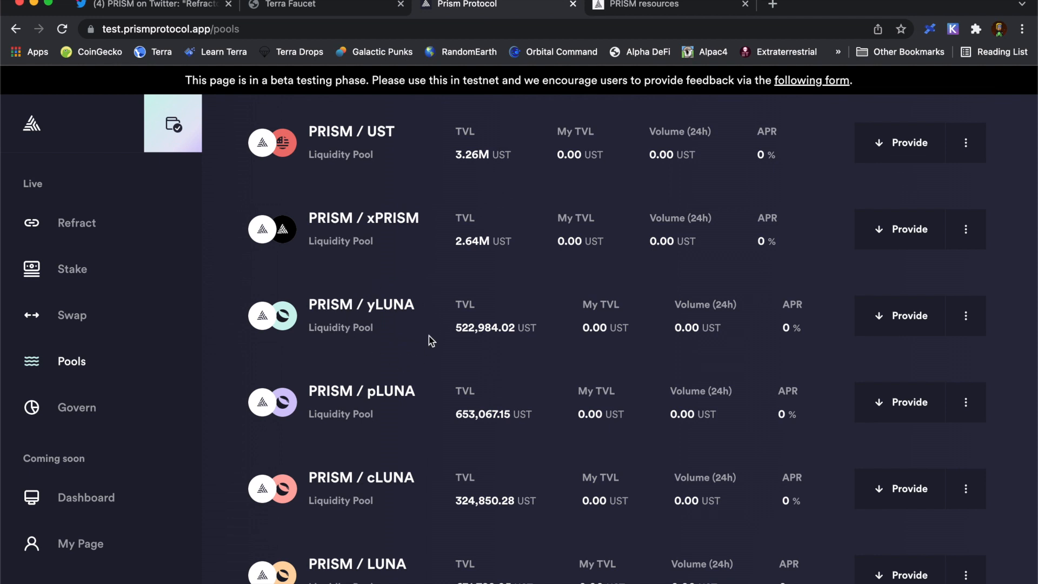
mouse_move(391, 345)
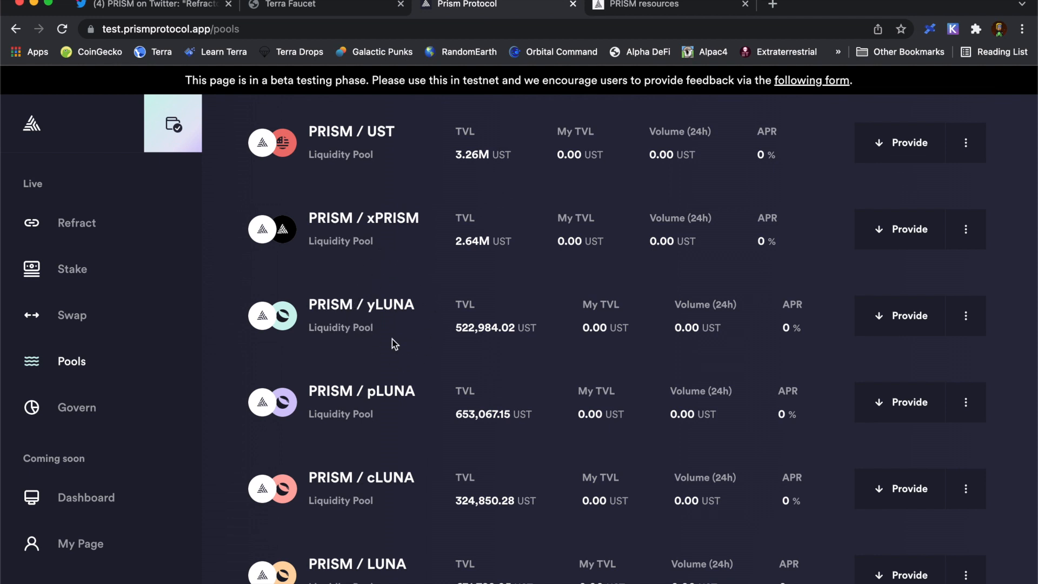
mouse_move(381, 340)
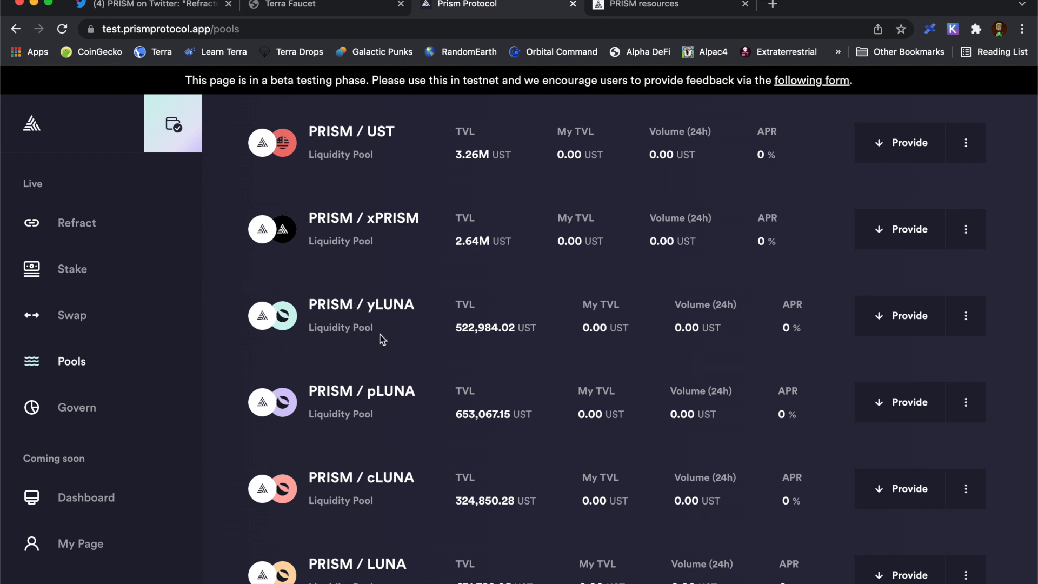
mouse_move(363, 280)
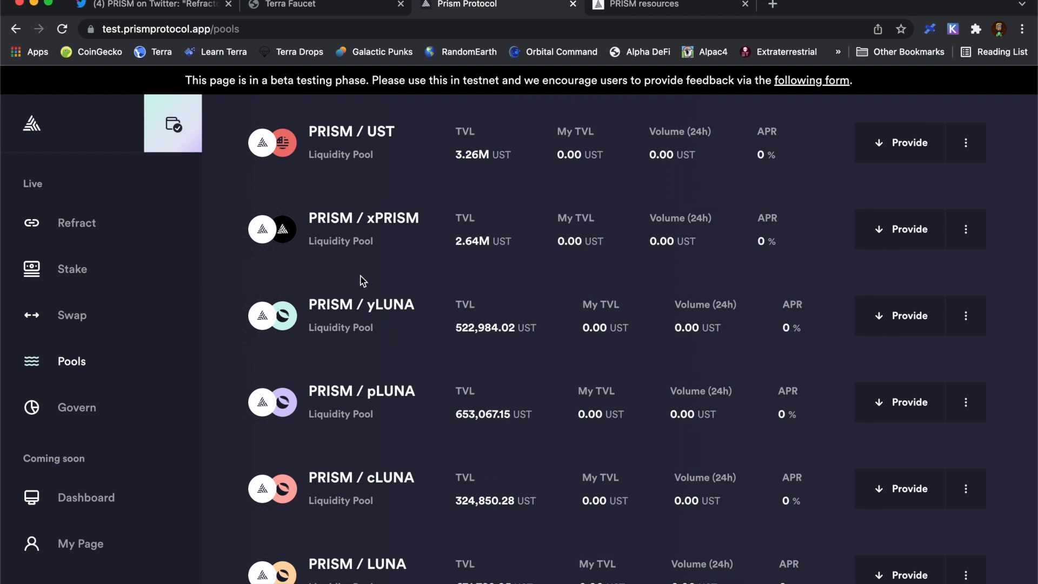
mouse_move(113, 321)
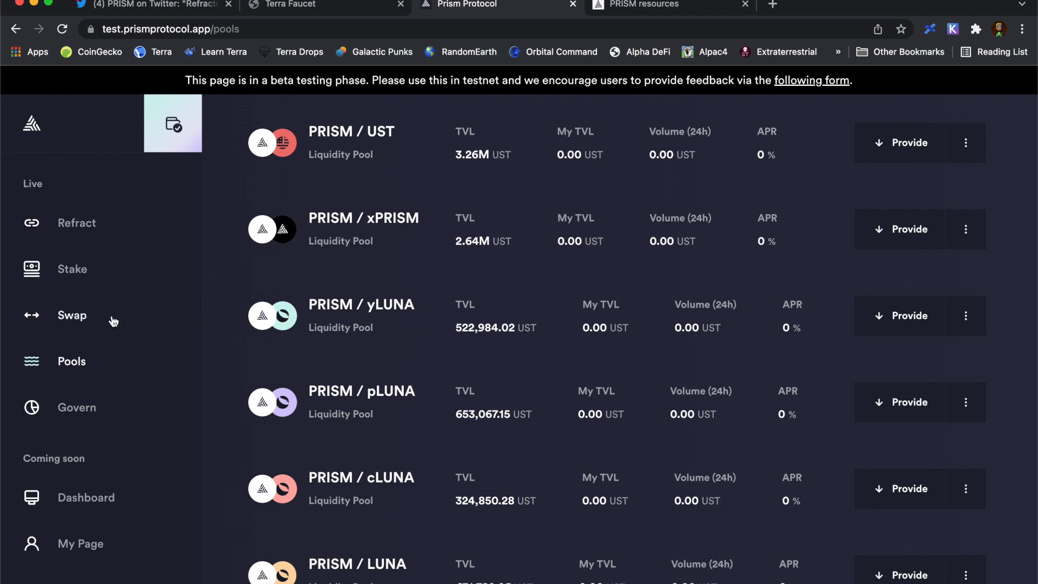
mouse_move(98, 283)
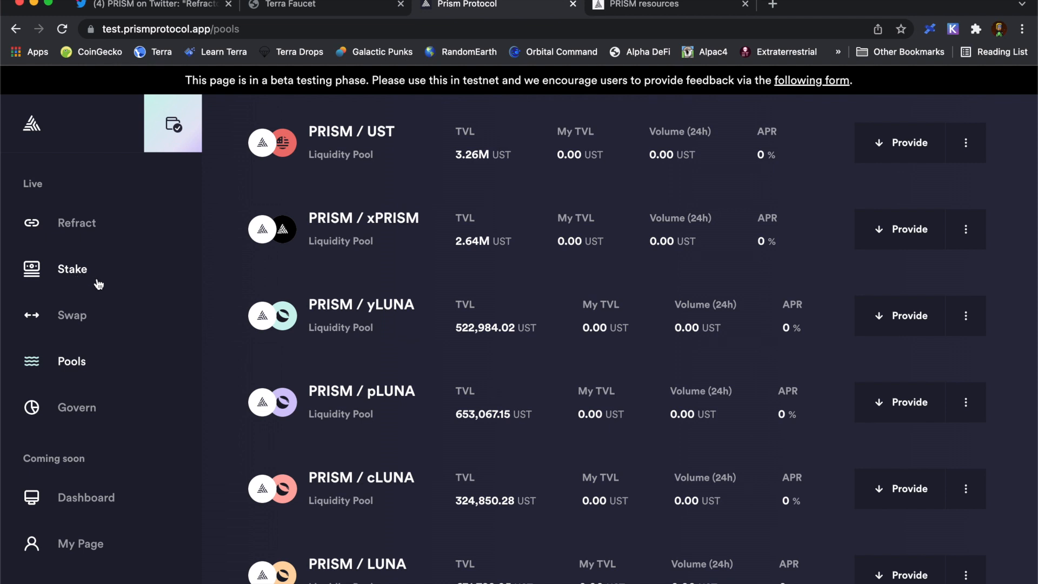
mouse_move(358, 391)
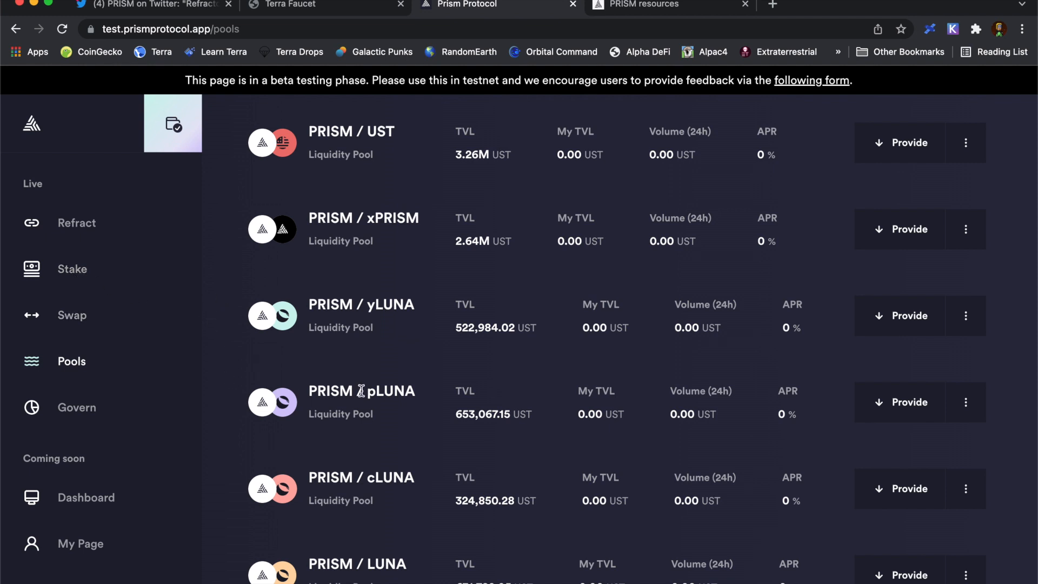
mouse_move(860, 452)
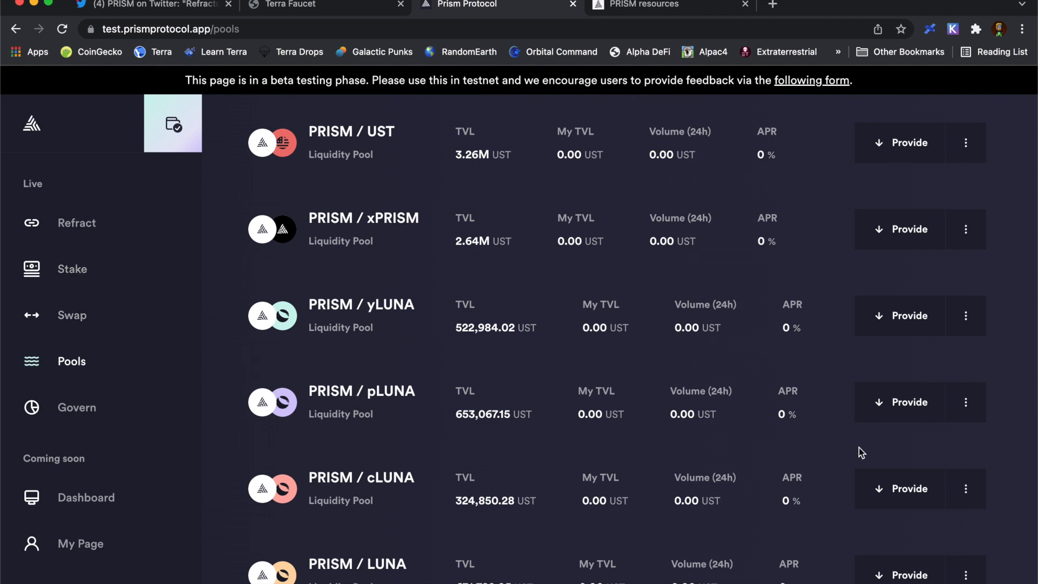
mouse_move(401, 401)
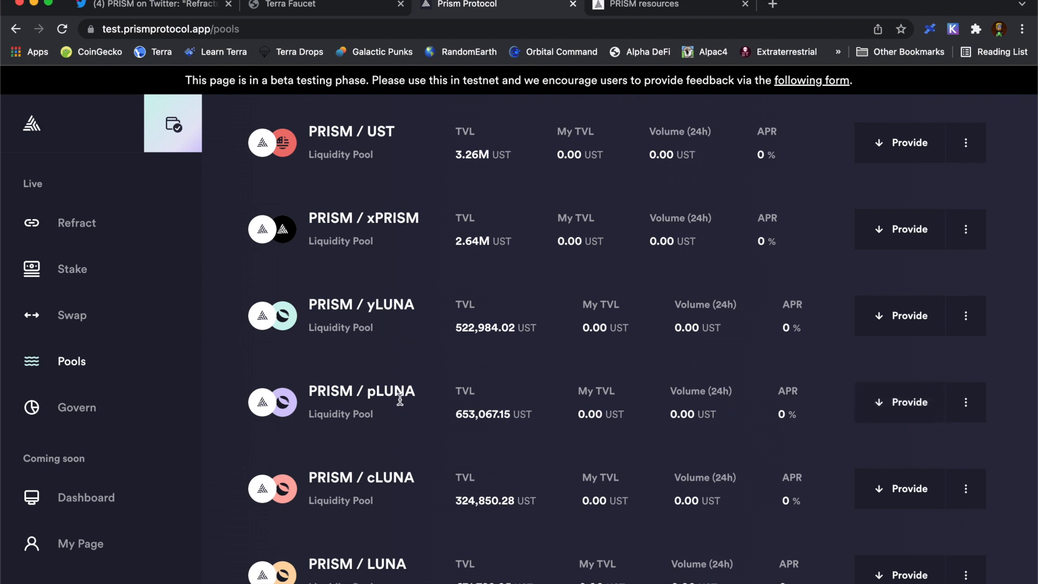
mouse_move(61, 229)
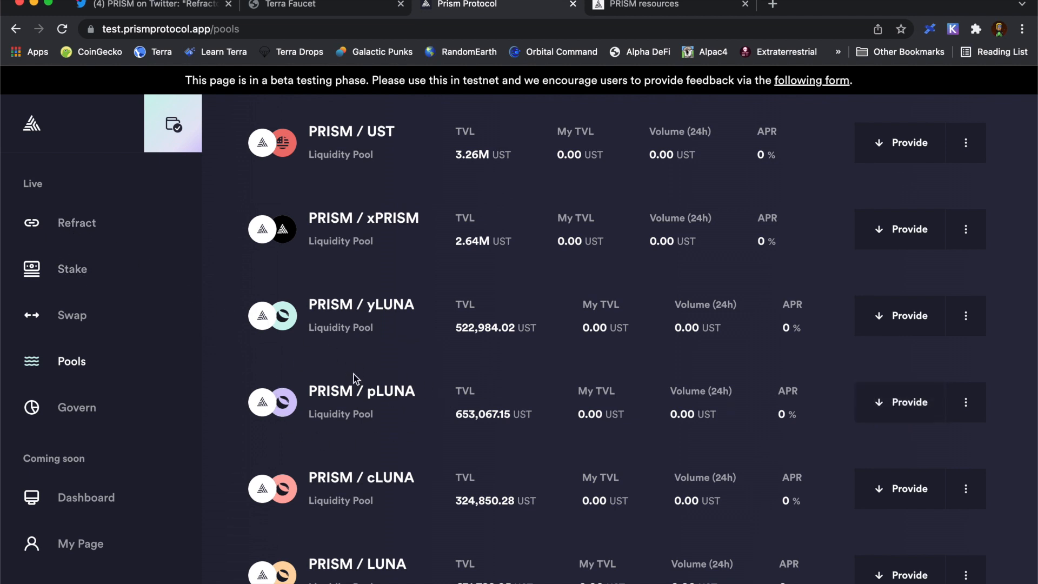
mouse_move(111, 307)
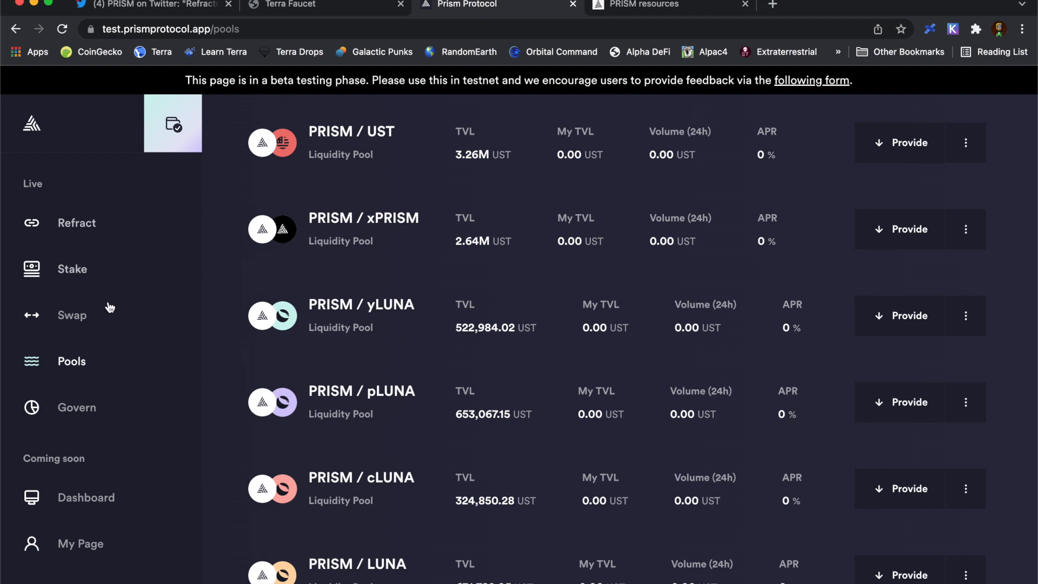
click(72, 315)
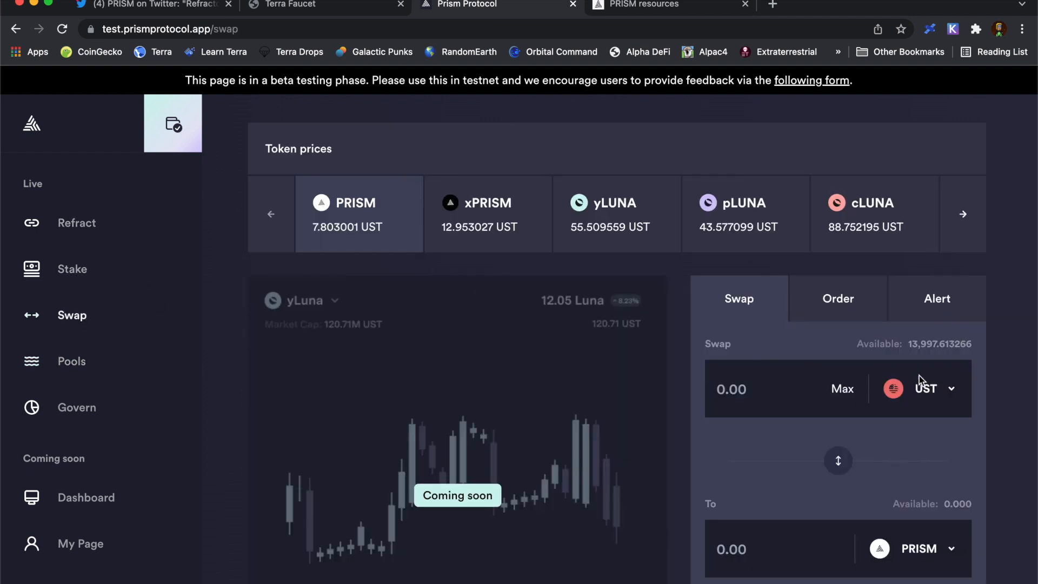
- Swap 1000 UST for about 127.69 PRISM and post the transaction in Terra Station
click(731, 389)
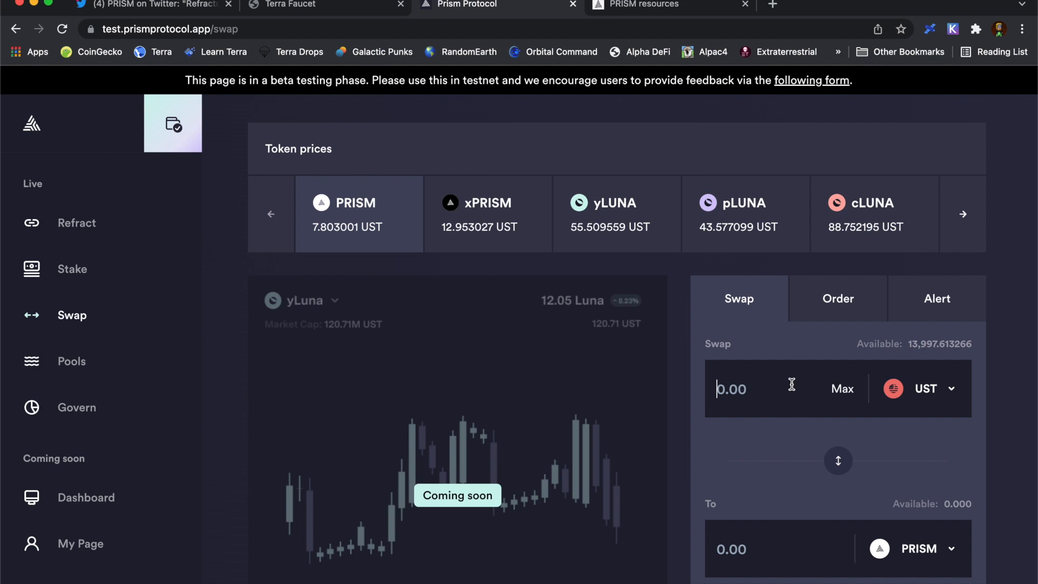
mouse_move(768, 389)
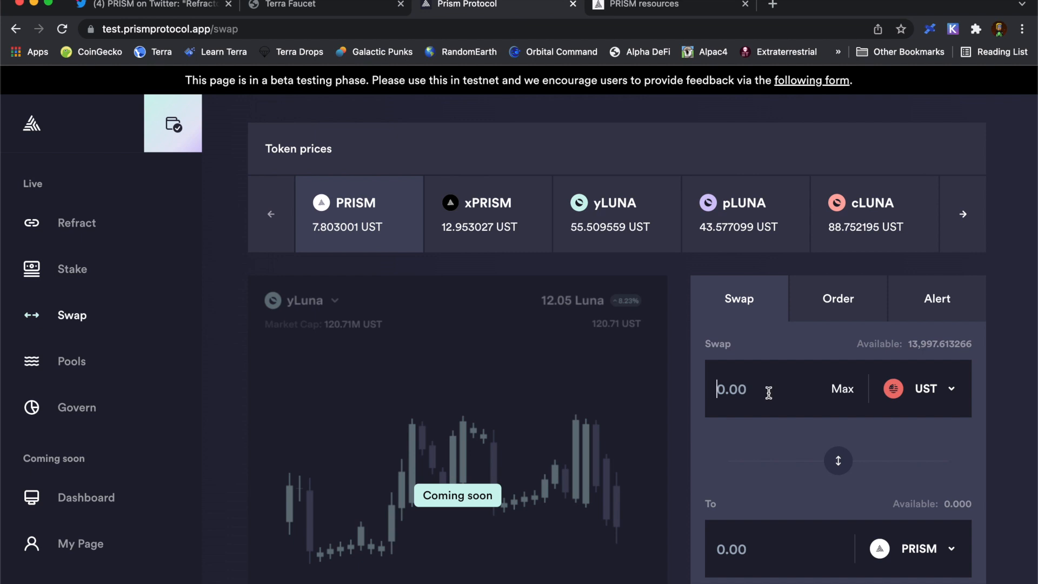
text(1000)
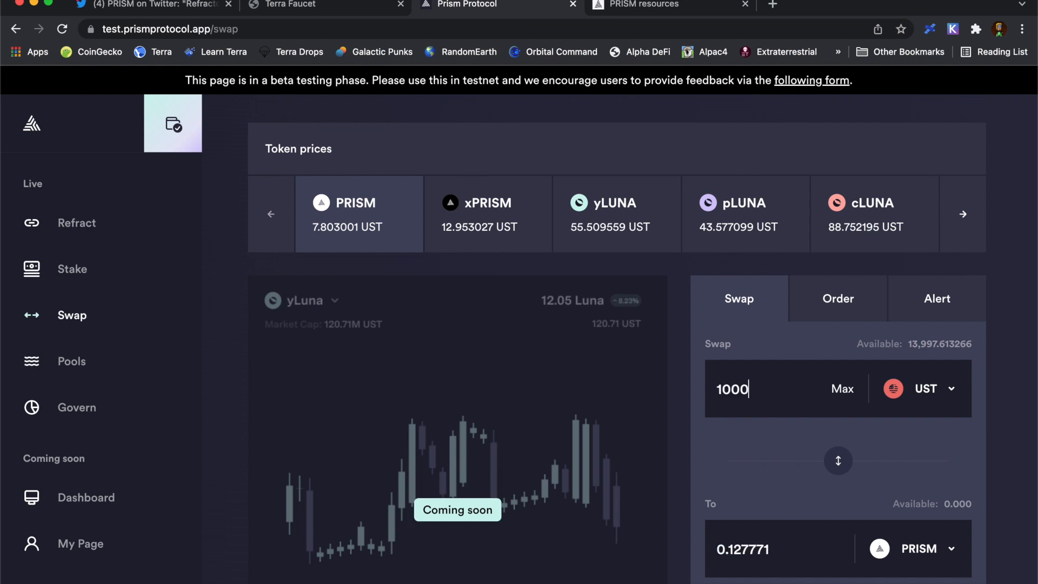
scroll(down, 3)
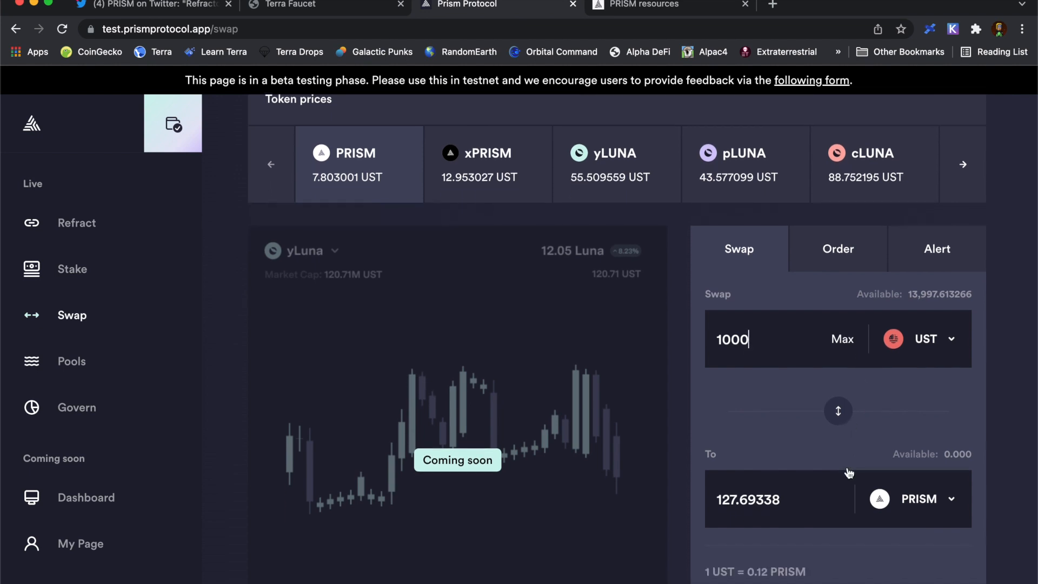
mouse_move(815, 431)
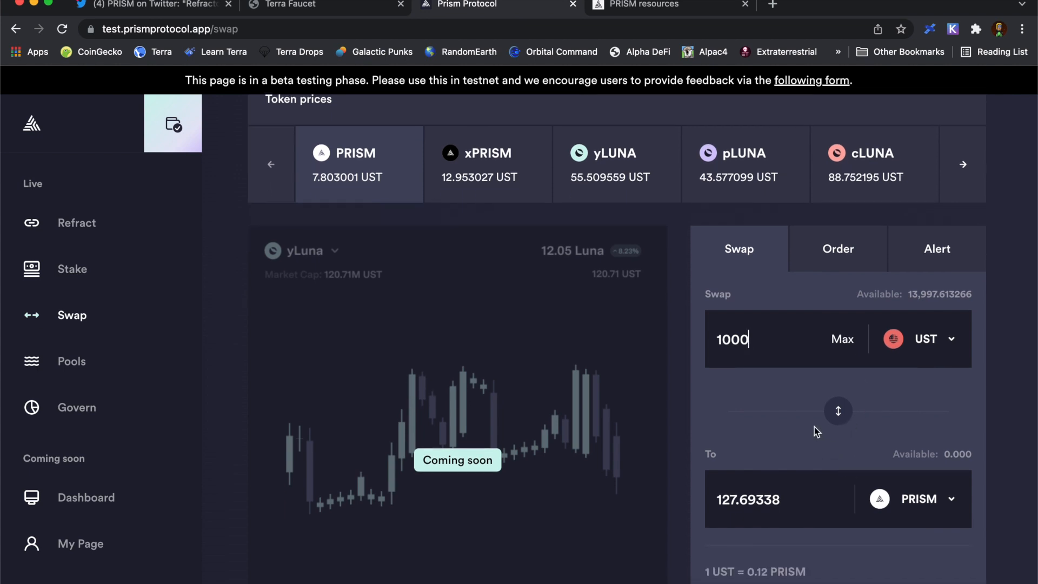
mouse_move(319, 189)
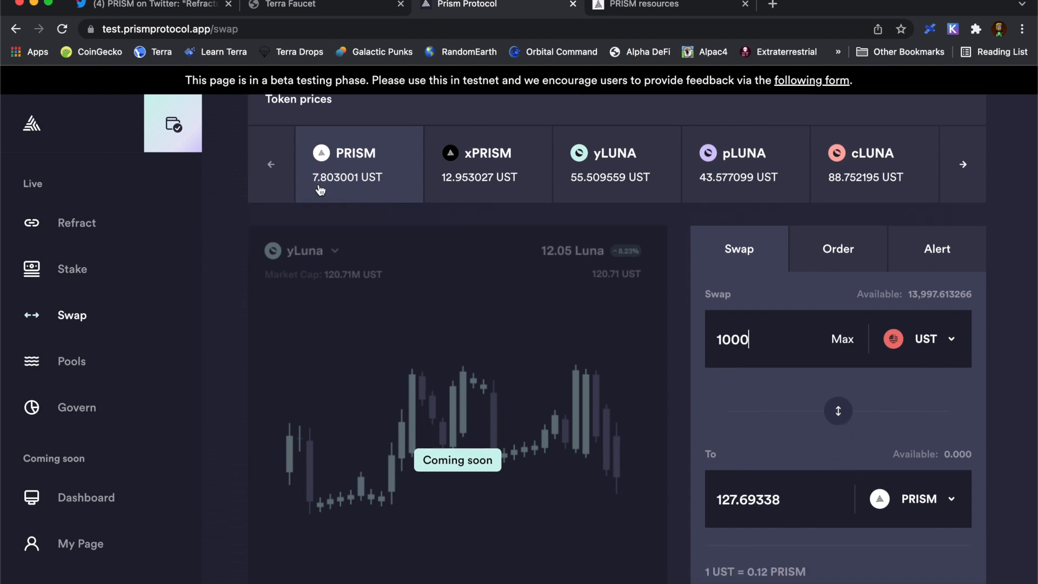
mouse_move(484, 247)
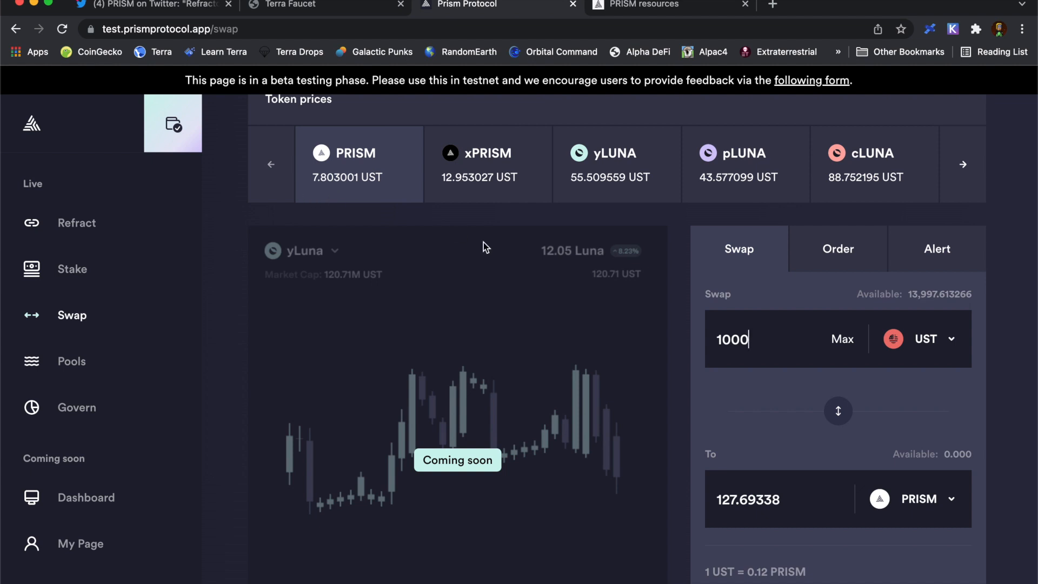
scroll(down, 3)
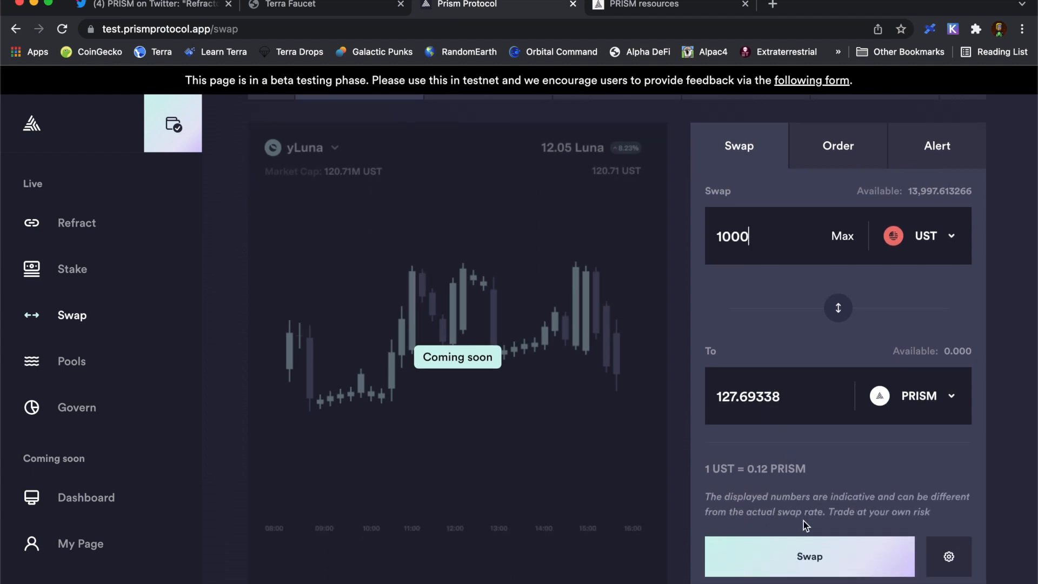
click(809, 557)
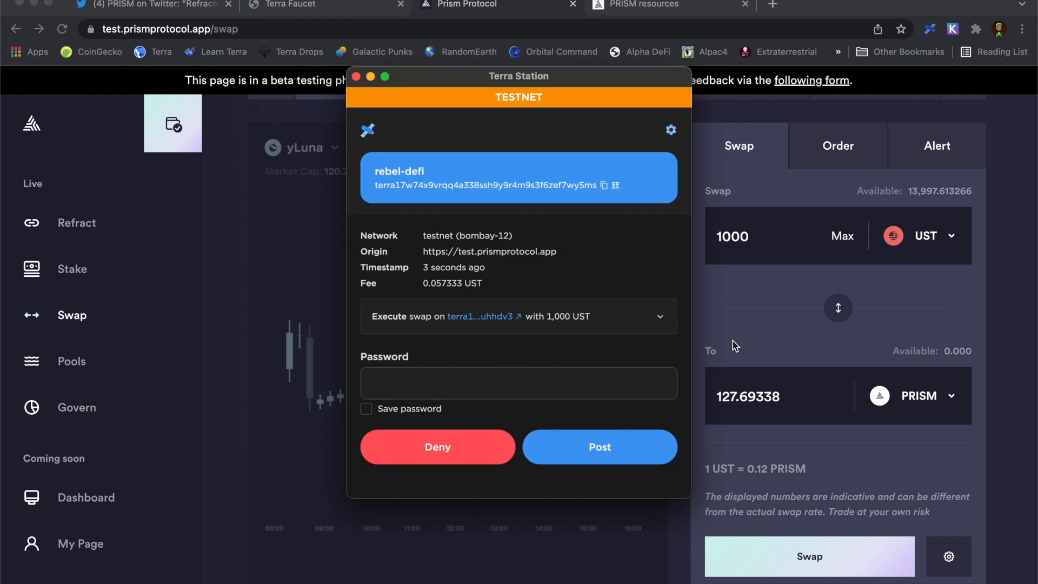
click(600, 447)
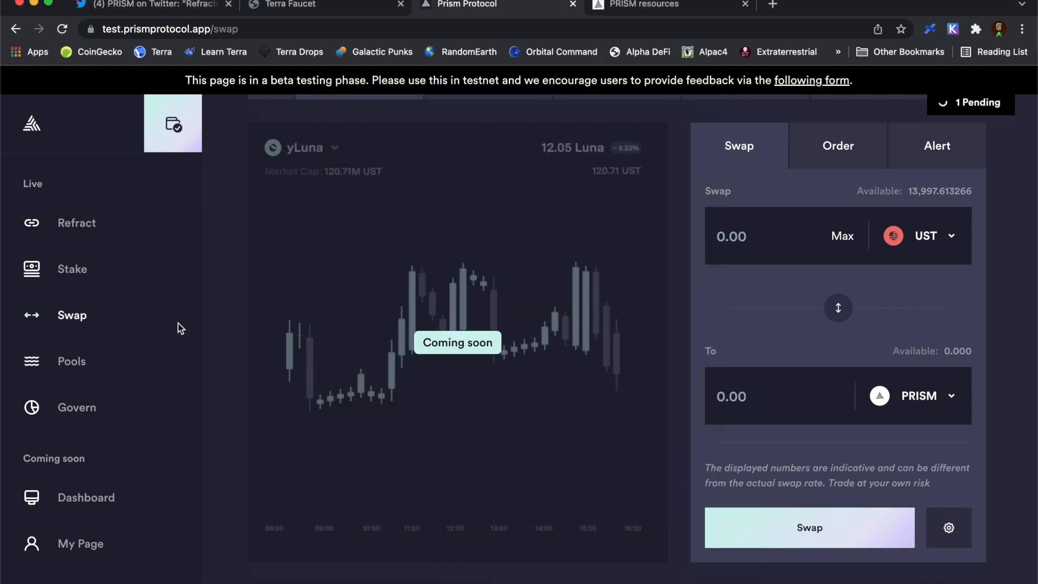
click(71, 361)
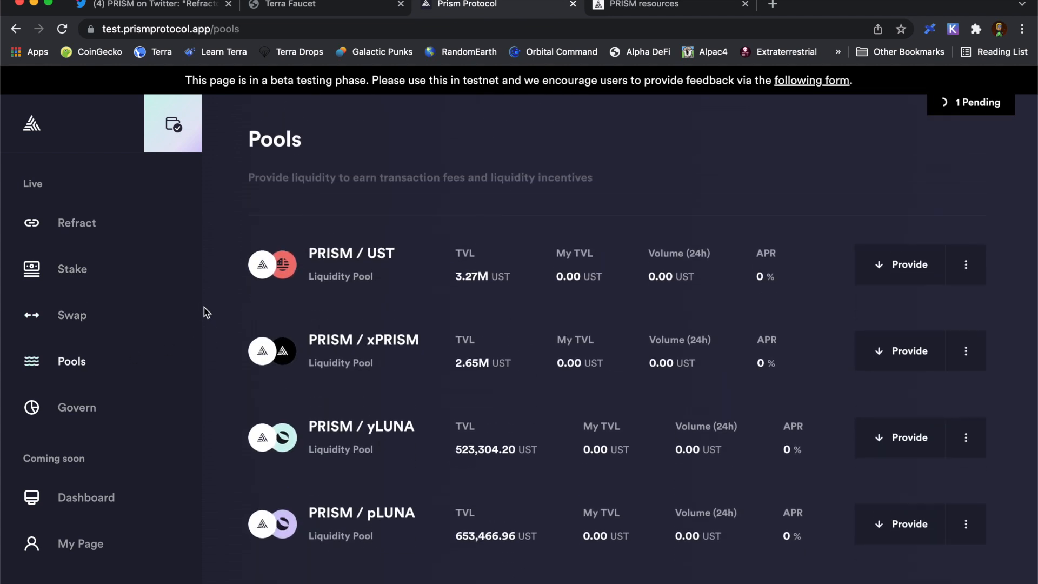
- Scroll the Pools page down to see the PRISM/cLUNA and PRISM/LUNA pools
scroll(down, 3)
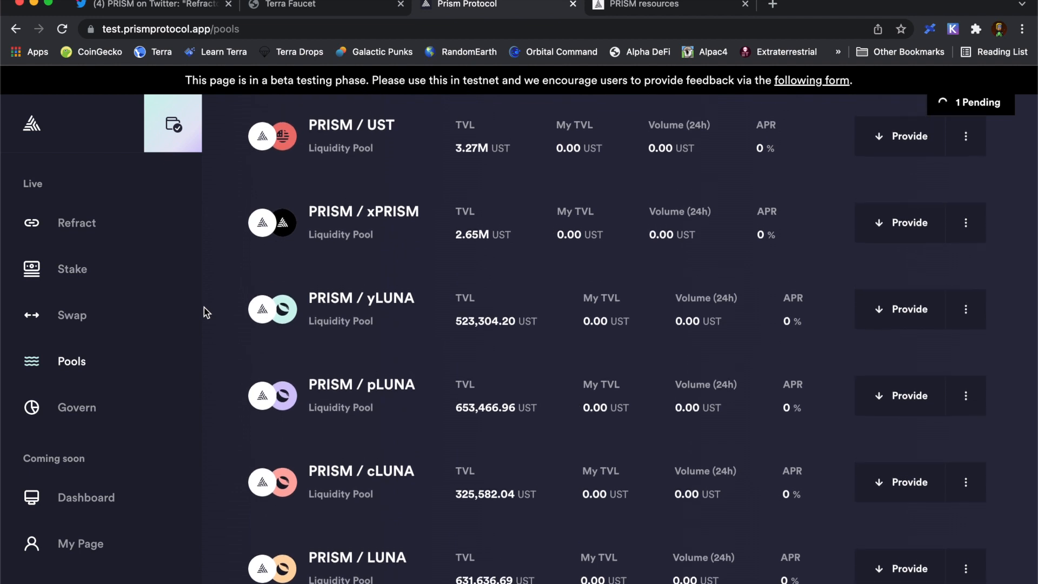
mouse_move(221, 309)
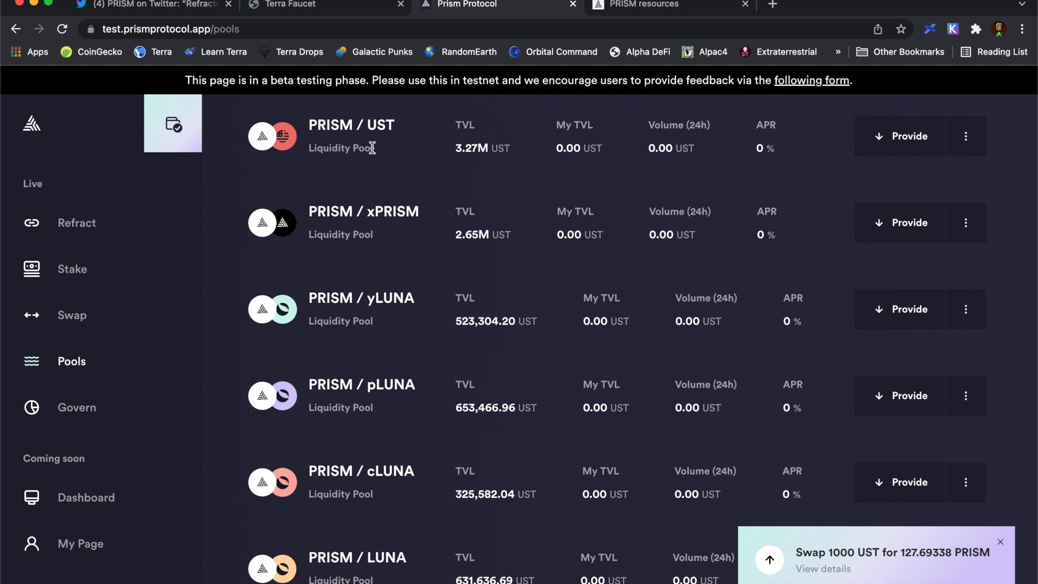
mouse_move(927, 524)
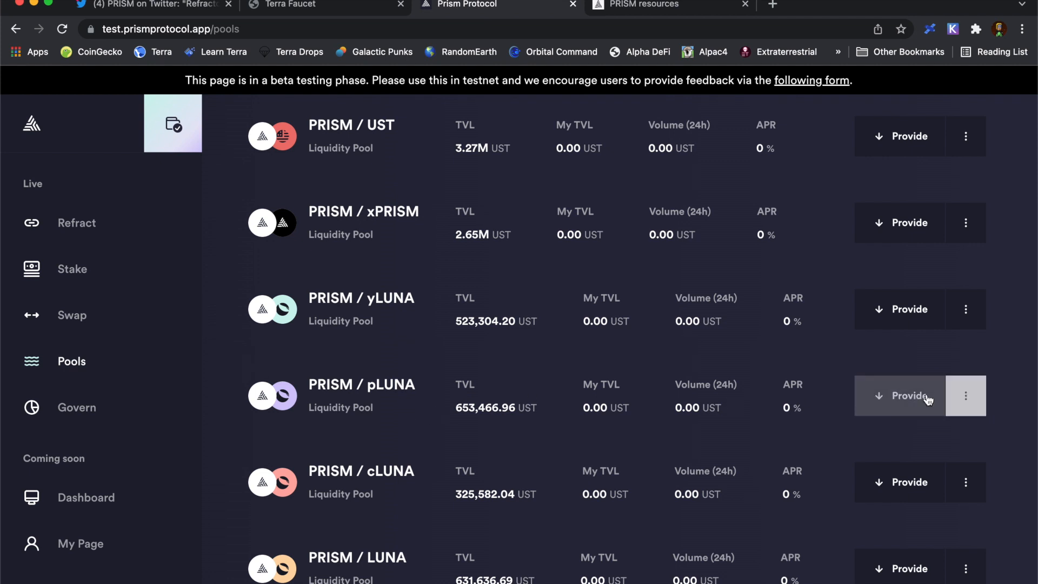
- Add 127.69 PRISM and 22.74 pLUNA to the PRISM/pLUNA pool and post it
click(906, 396)
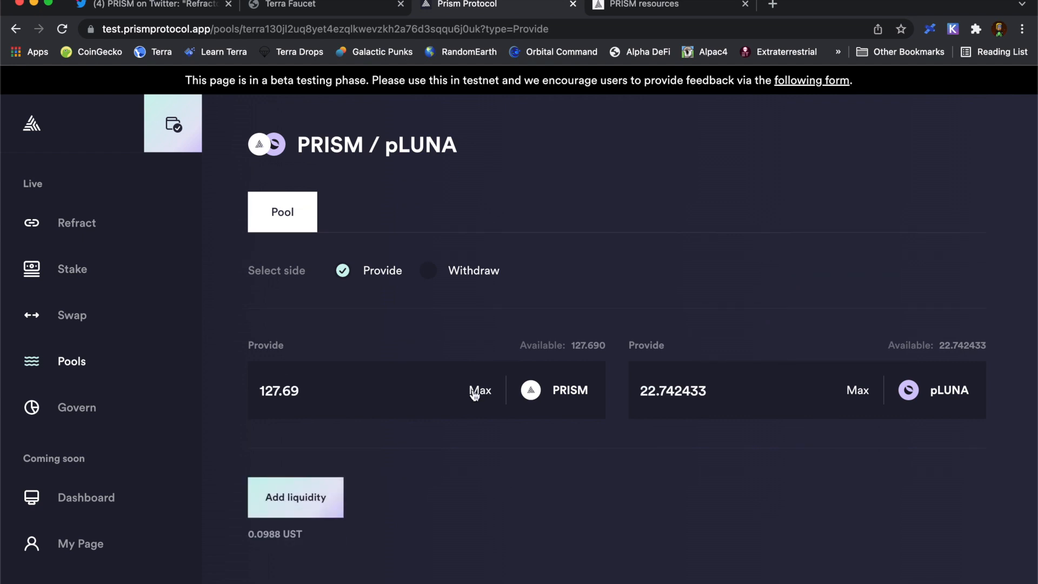
mouse_move(299, 509)
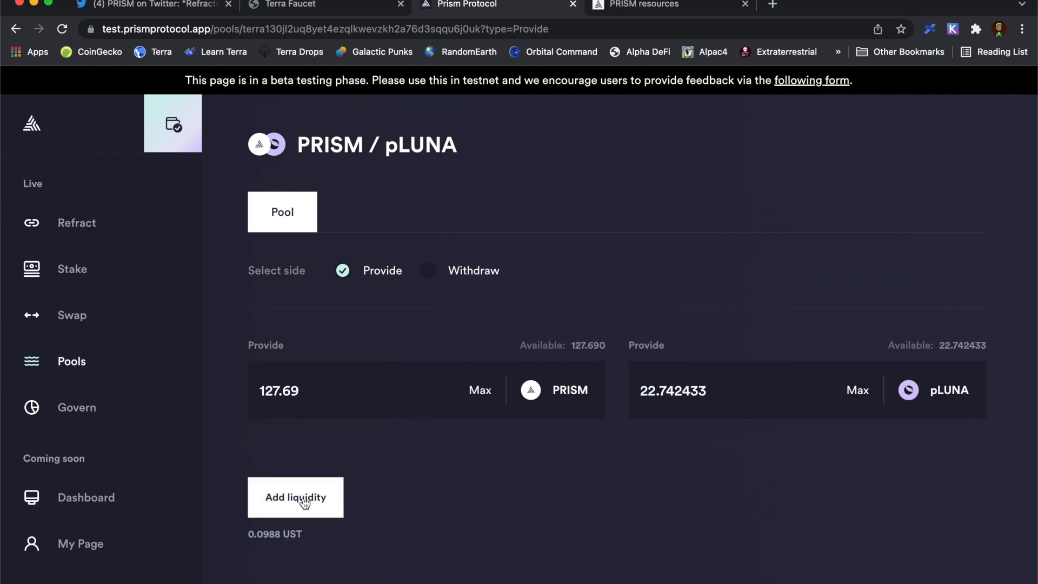
click(295, 497)
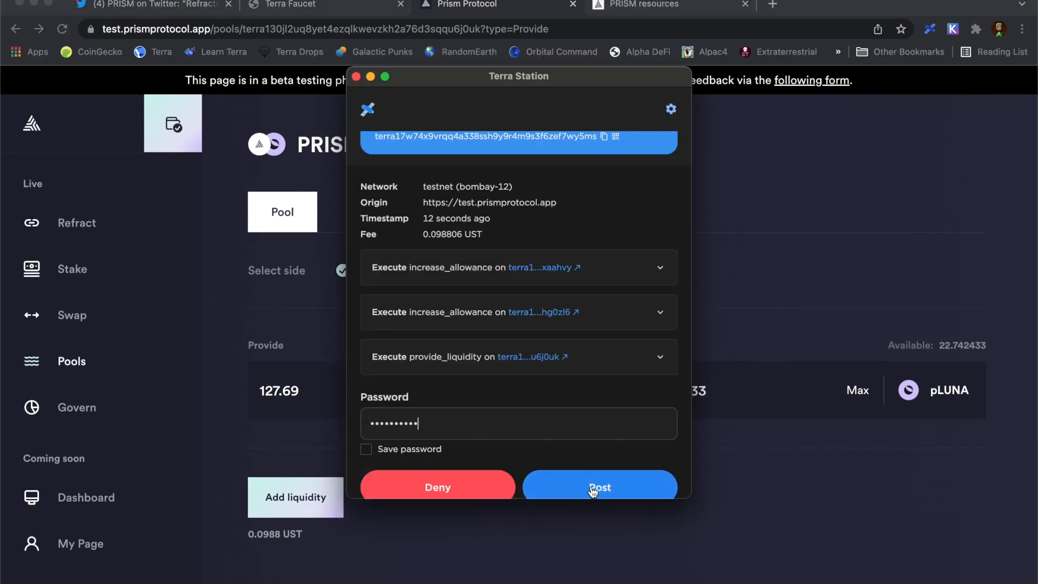
click(599, 486)
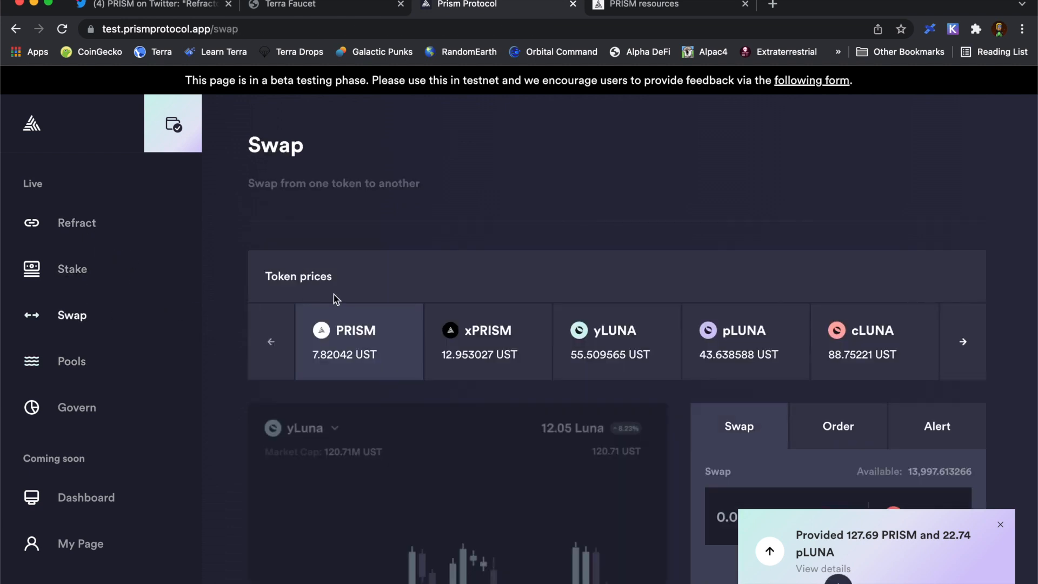
- Scroll the Swap page, then go to Govern showing xPRISM at 159.91% APR
scroll(down, 3)
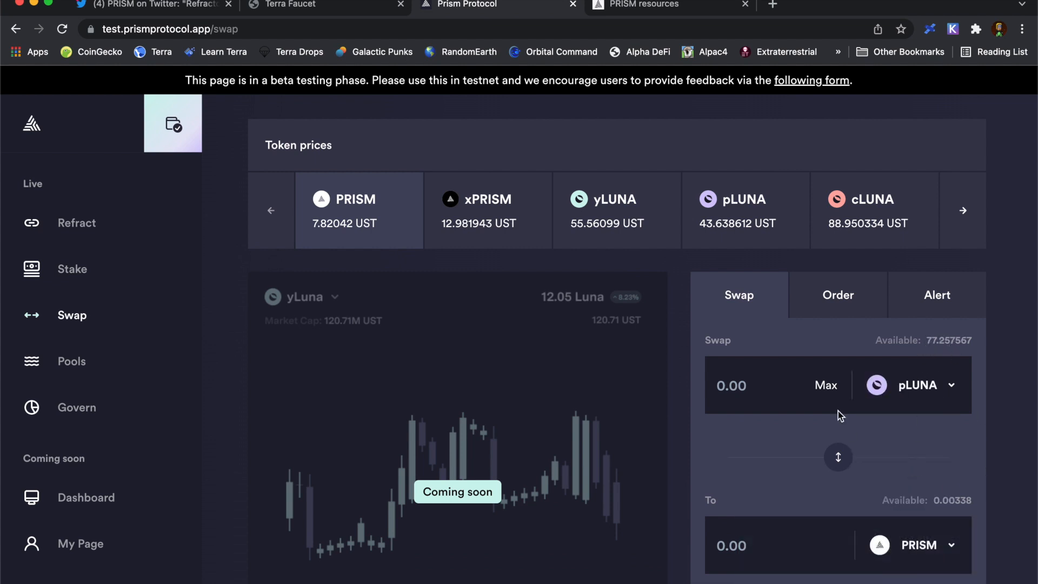
mouse_move(442, 318)
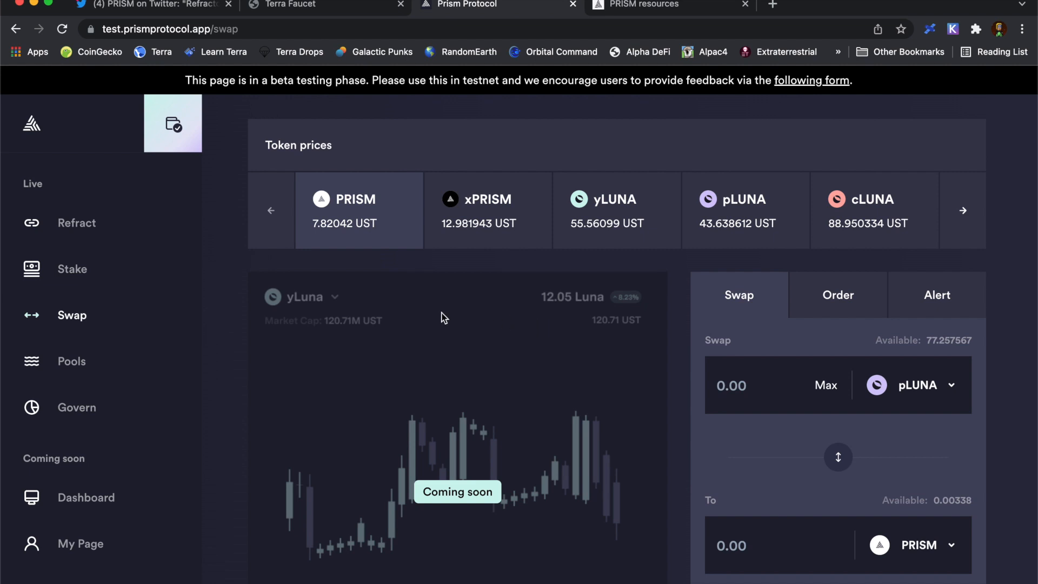
mouse_move(273, 356)
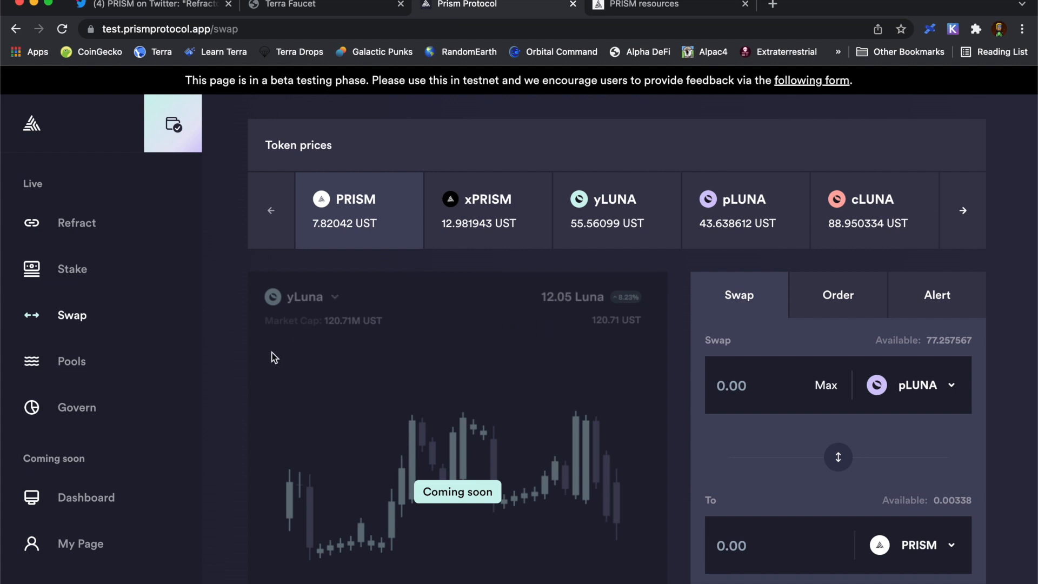
scroll(down, 3)
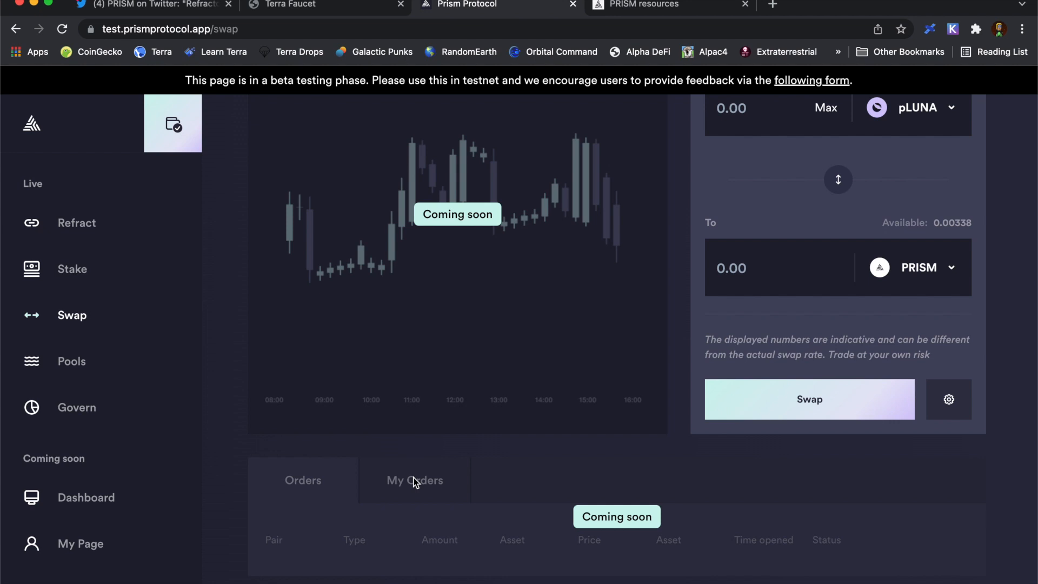
click(76, 408)
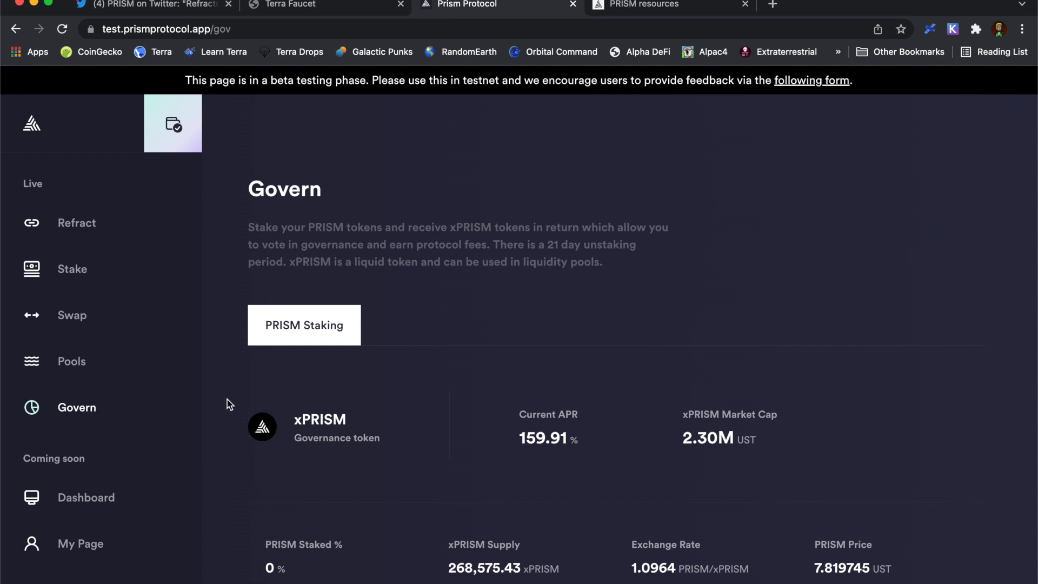
- Glance over the pool list, then return to Refract with 897 LUNA available
click(71, 361)
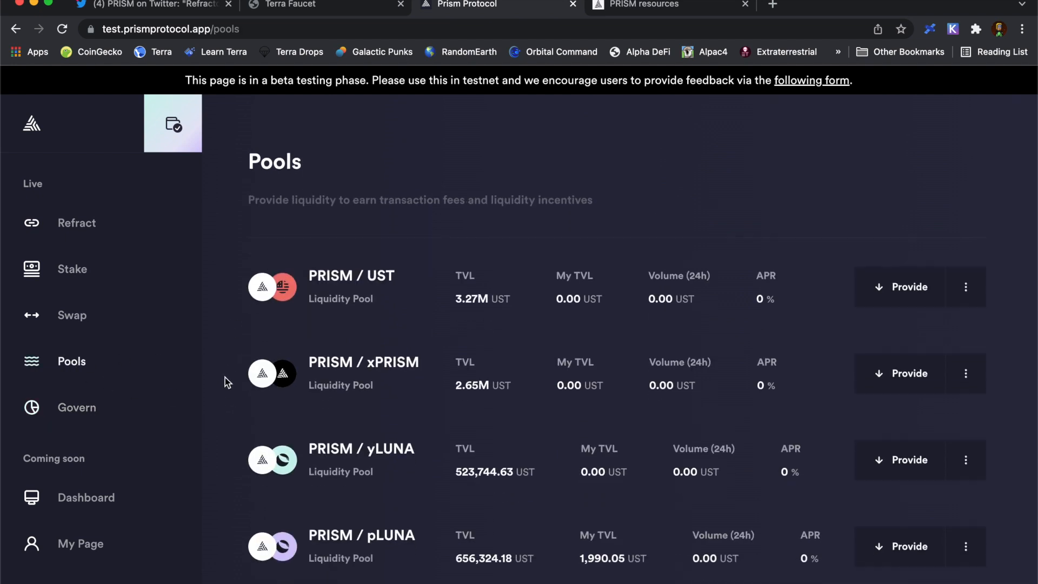
scroll(down, 3)
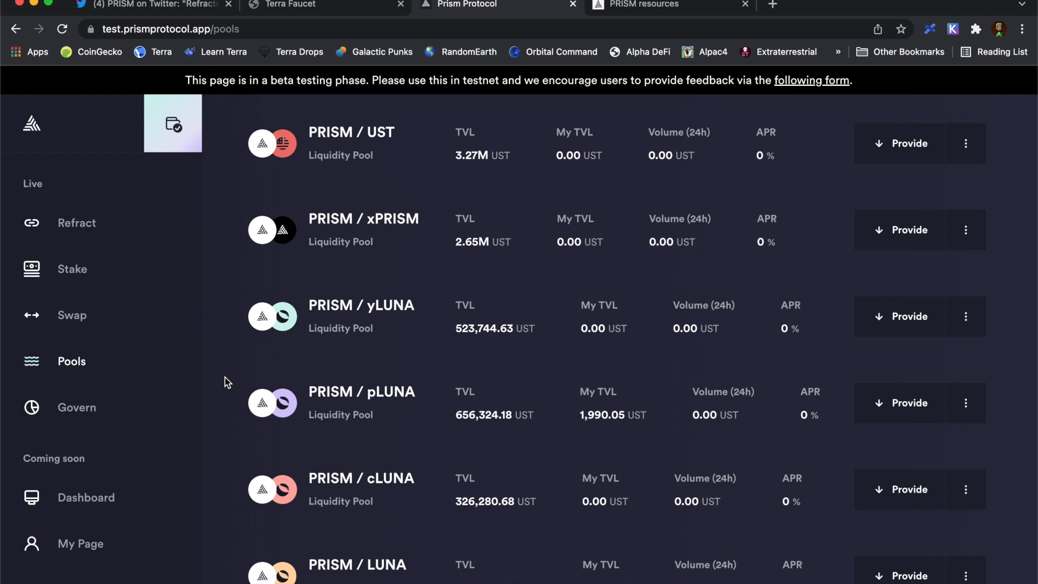
click(76, 223)
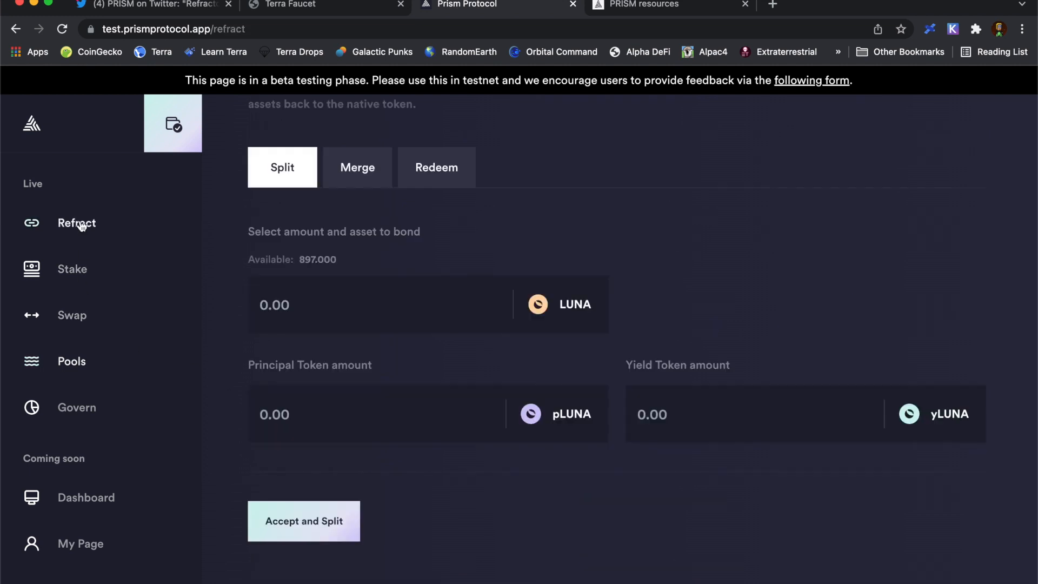
mouse_move(346, 224)
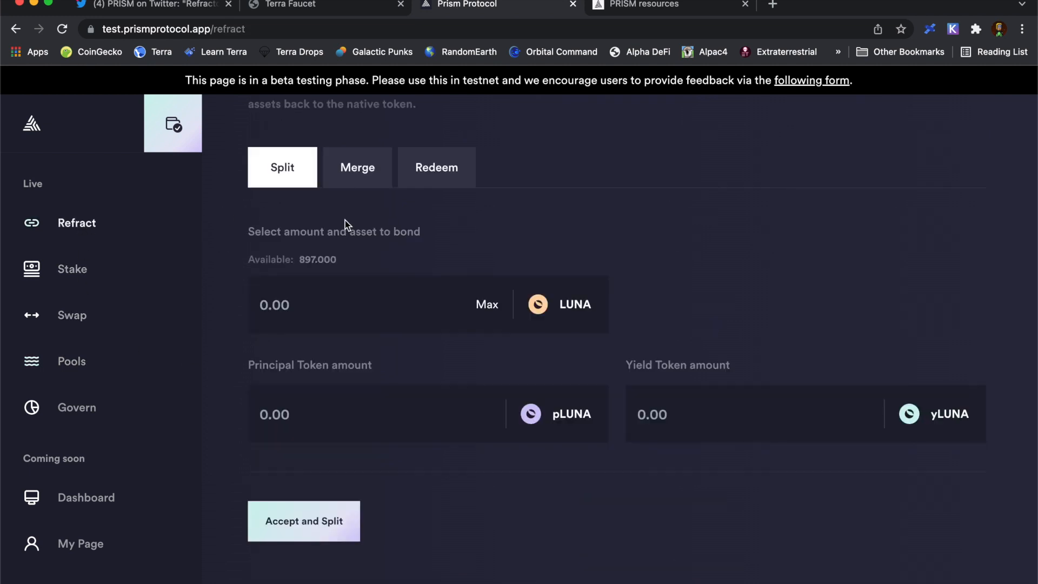
mouse_move(433, 216)
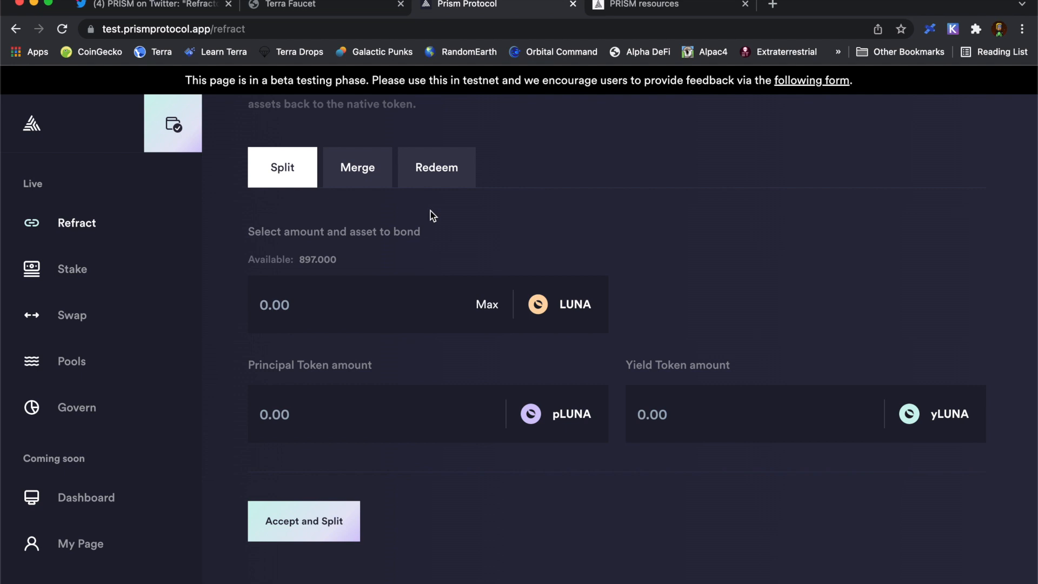
mouse_move(373, 184)
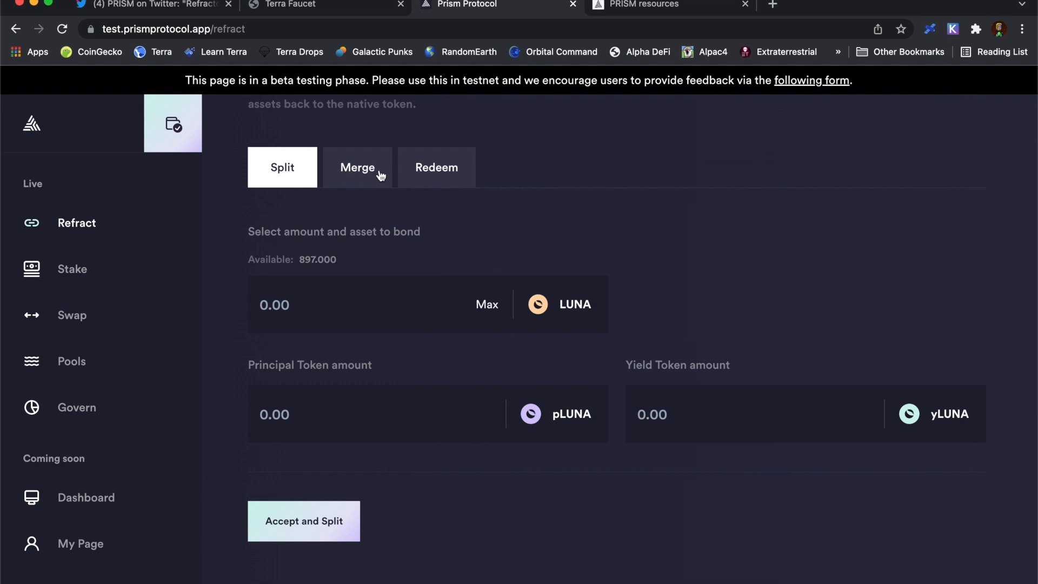
mouse_move(442, 173)
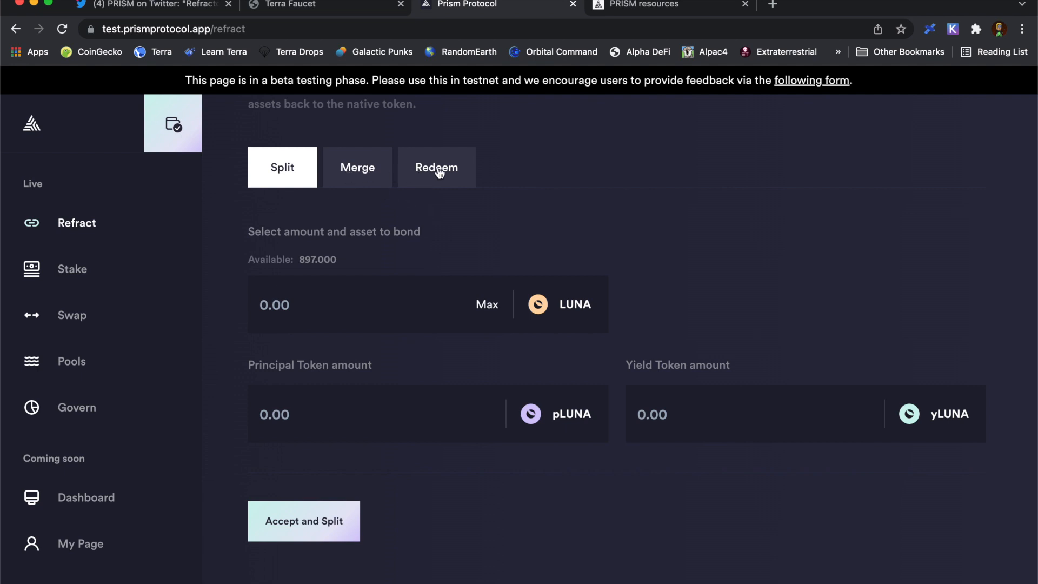
mouse_move(438, 210)
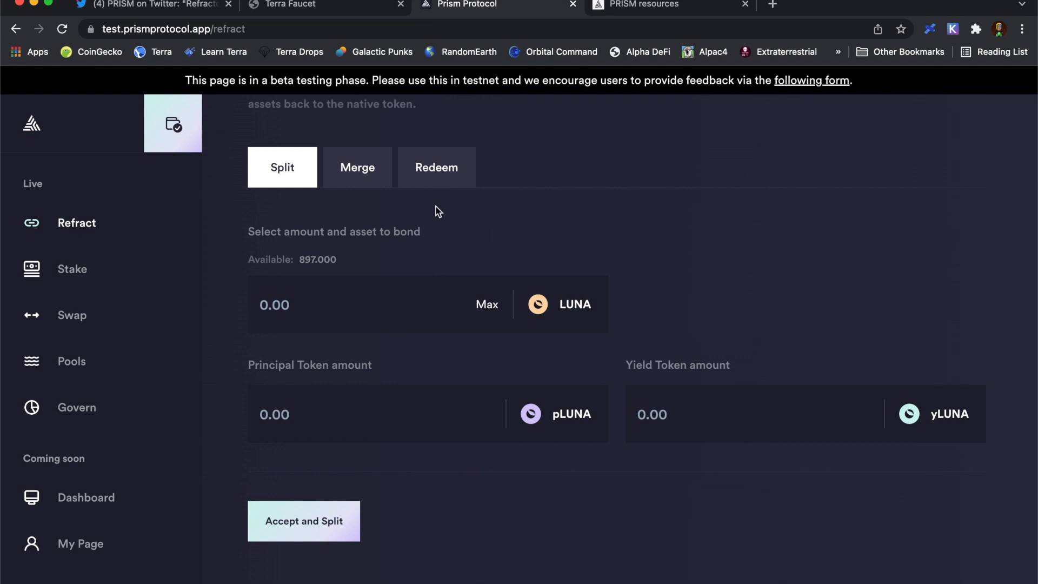
mouse_move(433, 226)
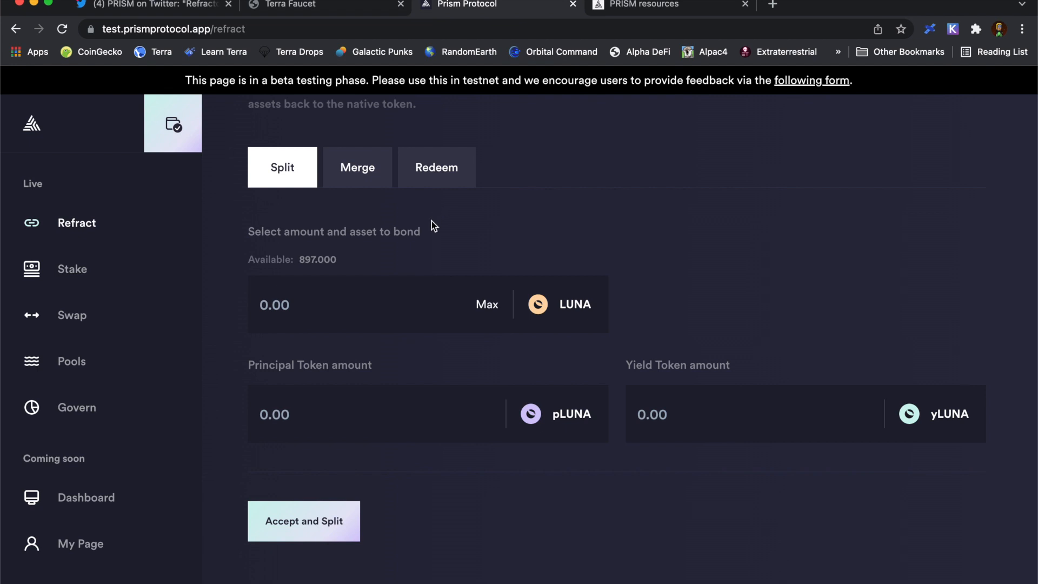
mouse_move(463, 232)
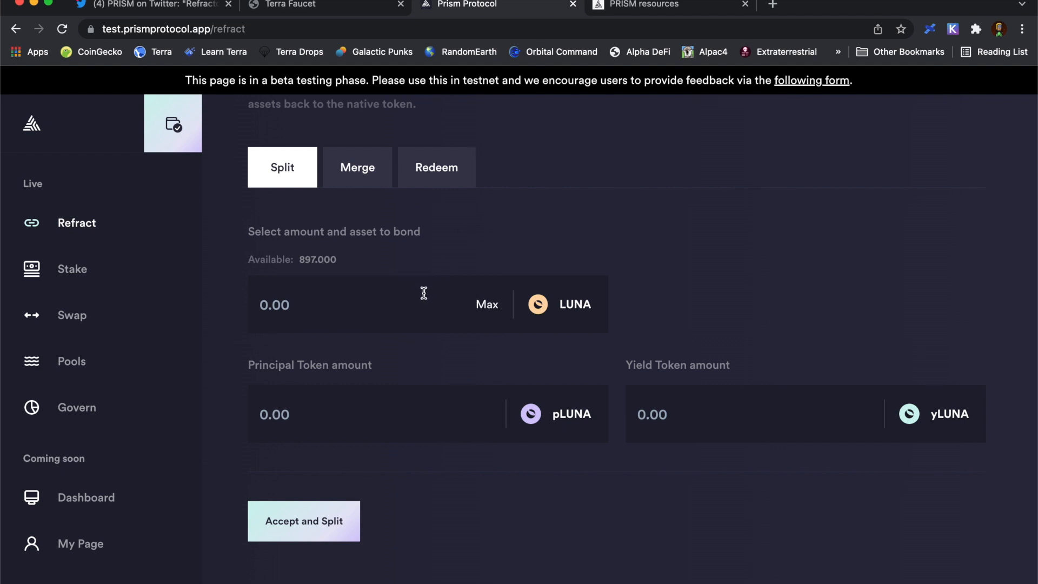
- Split 100 LUNA into 100 pLUNA and 100 yLUNA, approving in Terra Station
click(353, 305)
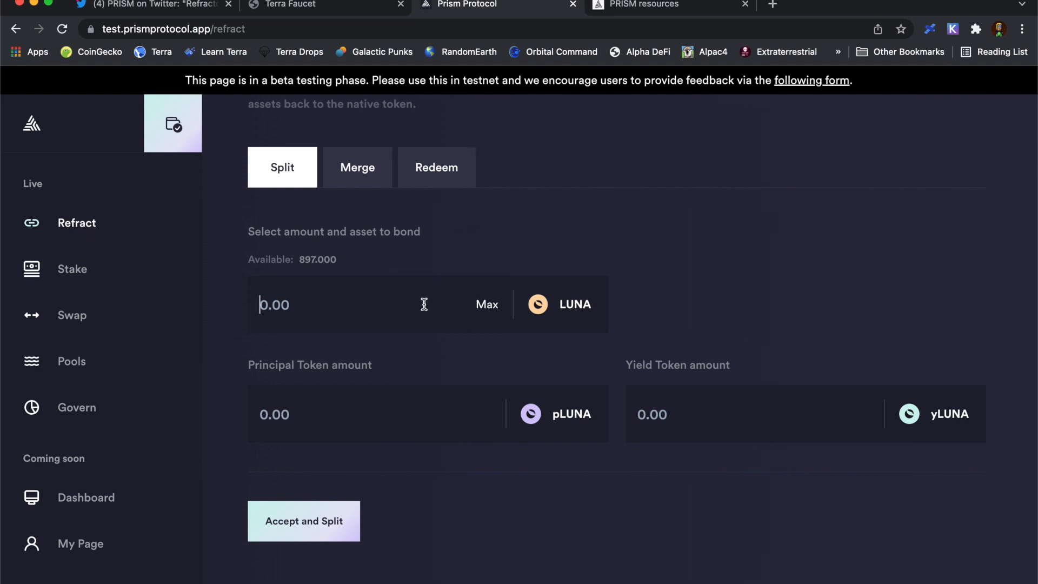
text(100)
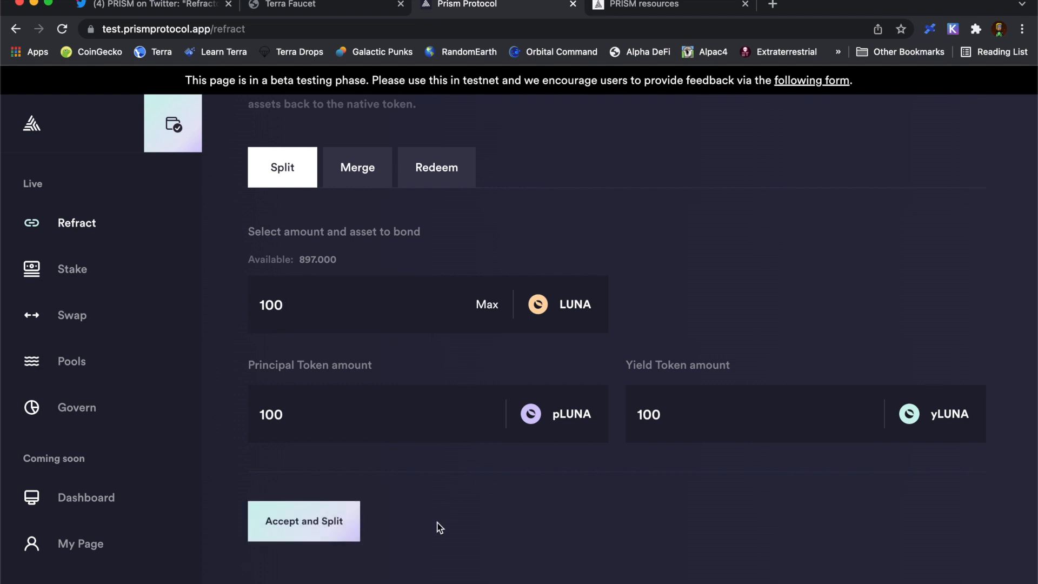
click(304, 521)
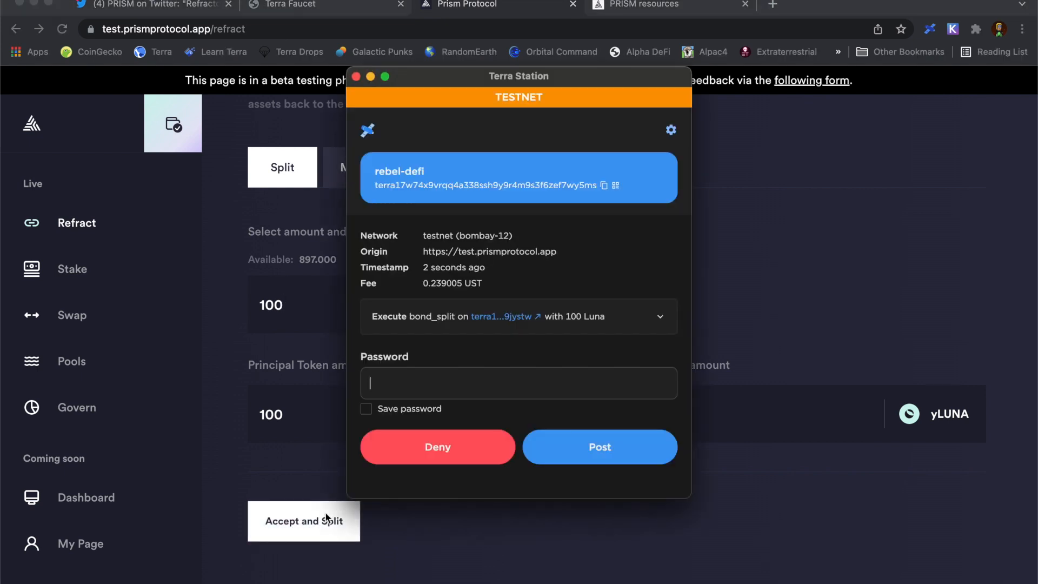
click(600, 446)
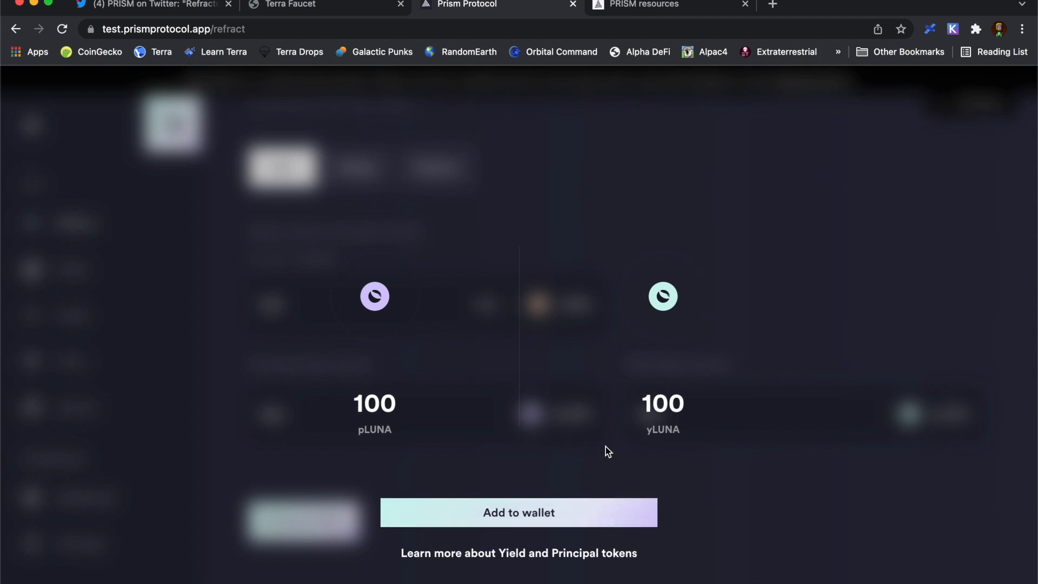
mouse_move(600, 456)
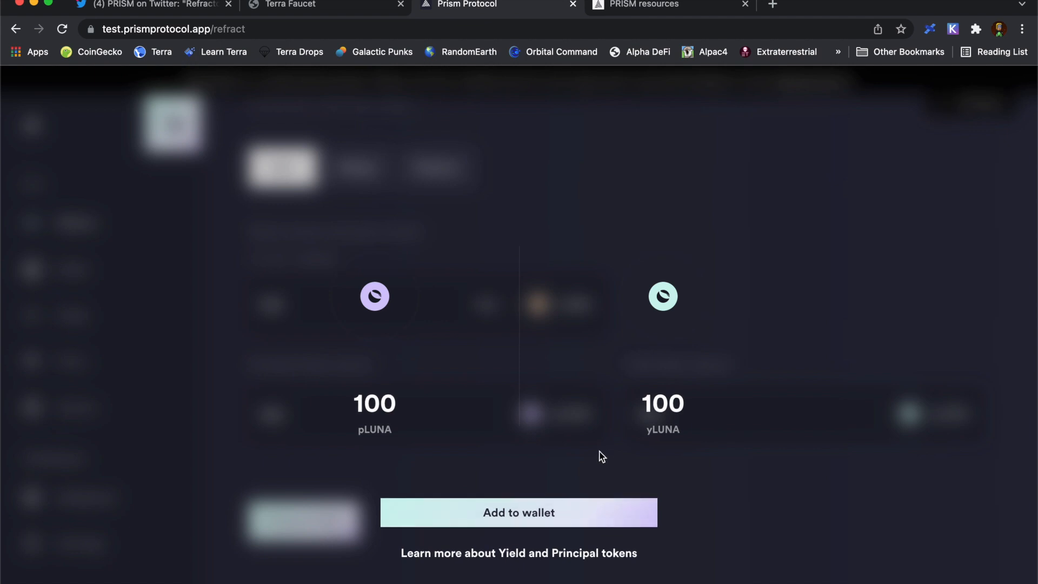
mouse_move(533, 562)
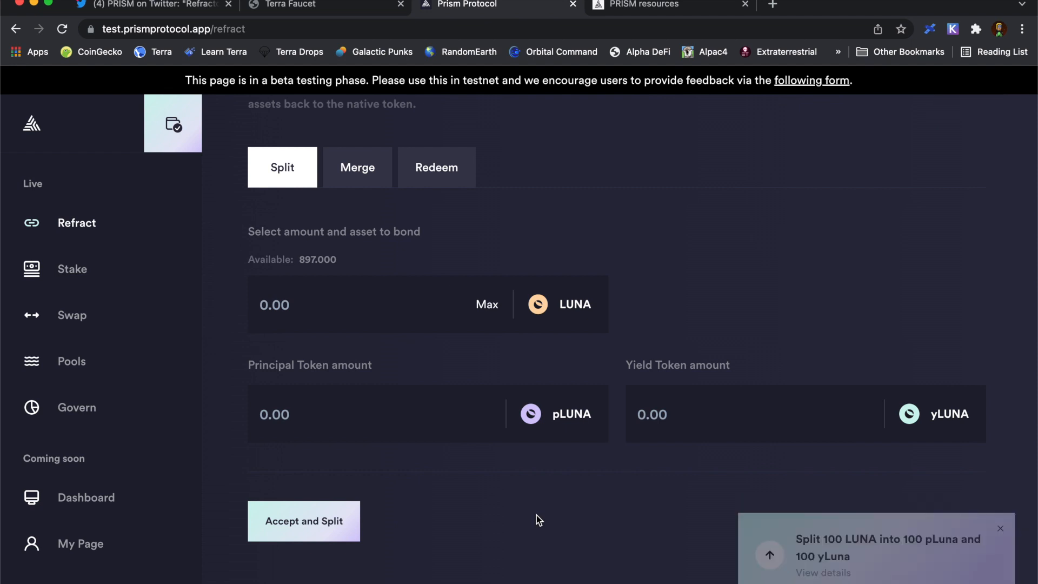
mouse_move(667, 533)
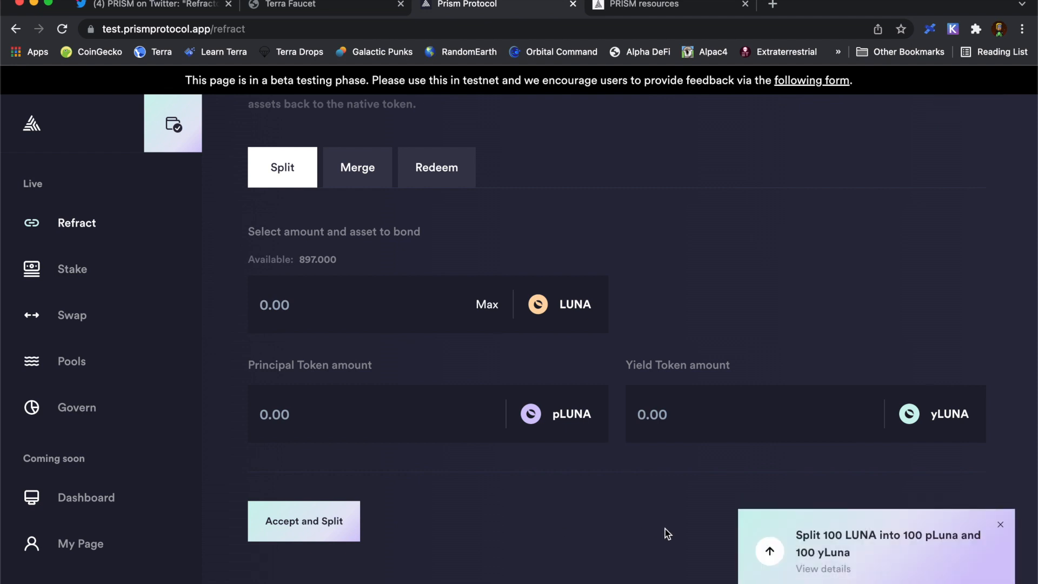
mouse_move(991, 507)
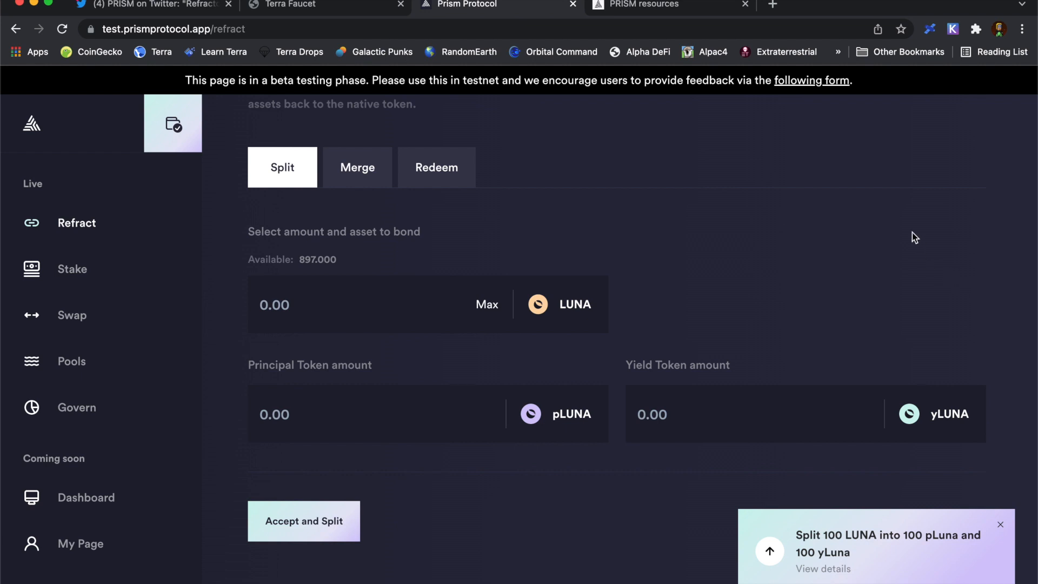
mouse_move(926, 115)
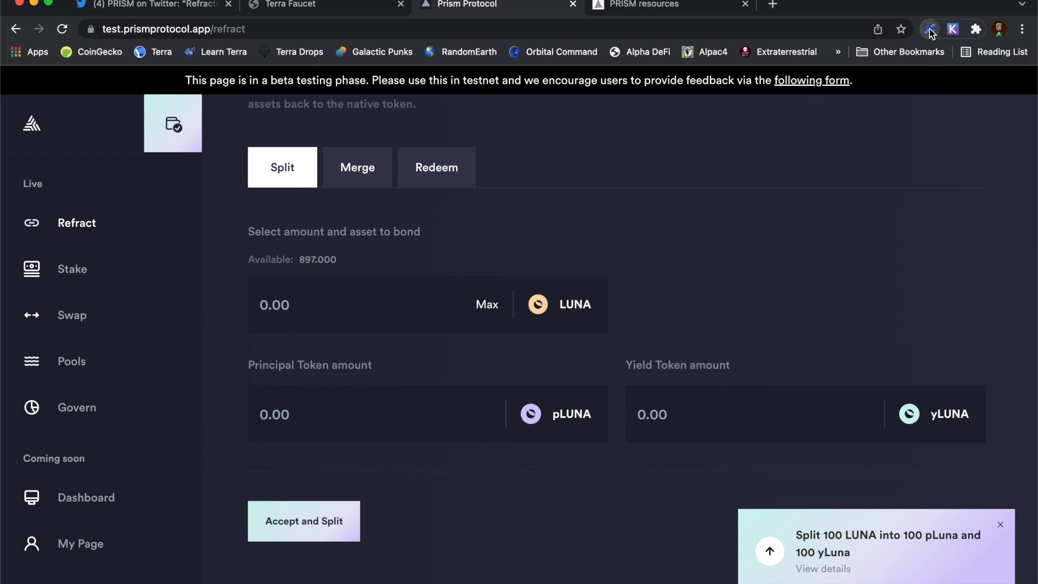
- Open the Terra Station wallet and its mainnet/testnet/localterra network settings
click(931, 30)
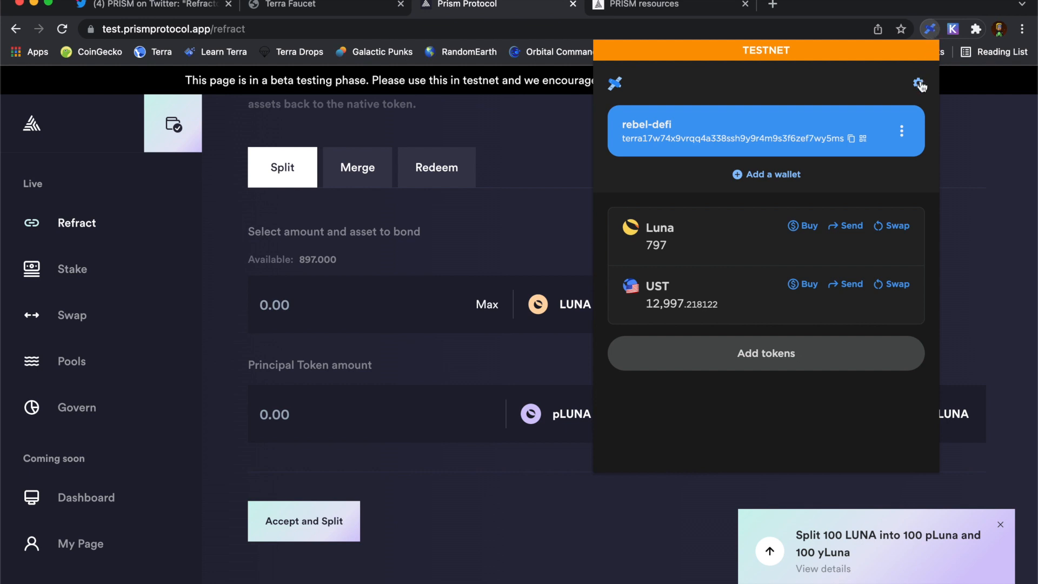
click(918, 82)
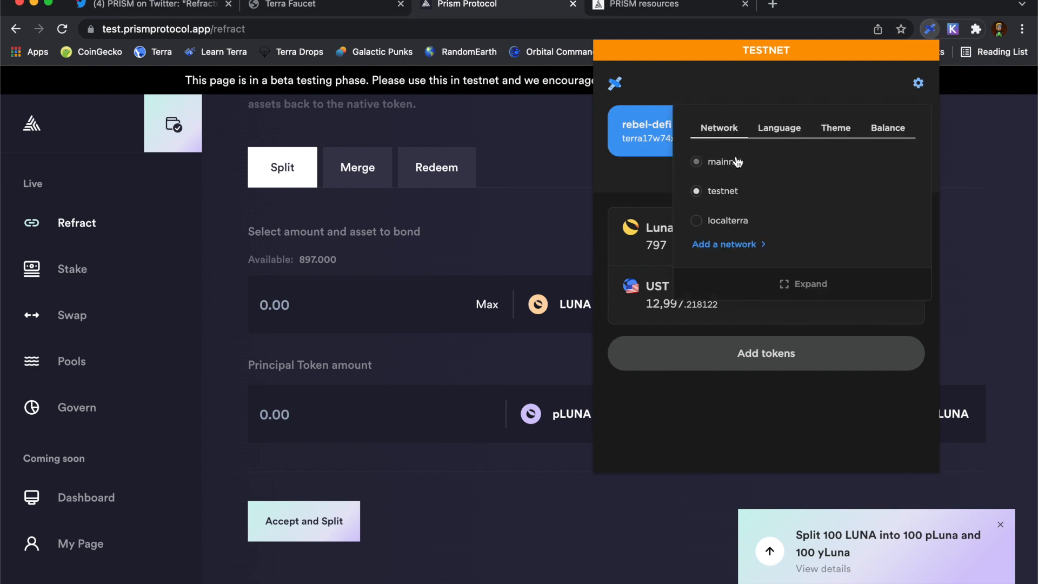
mouse_move(737, 169)
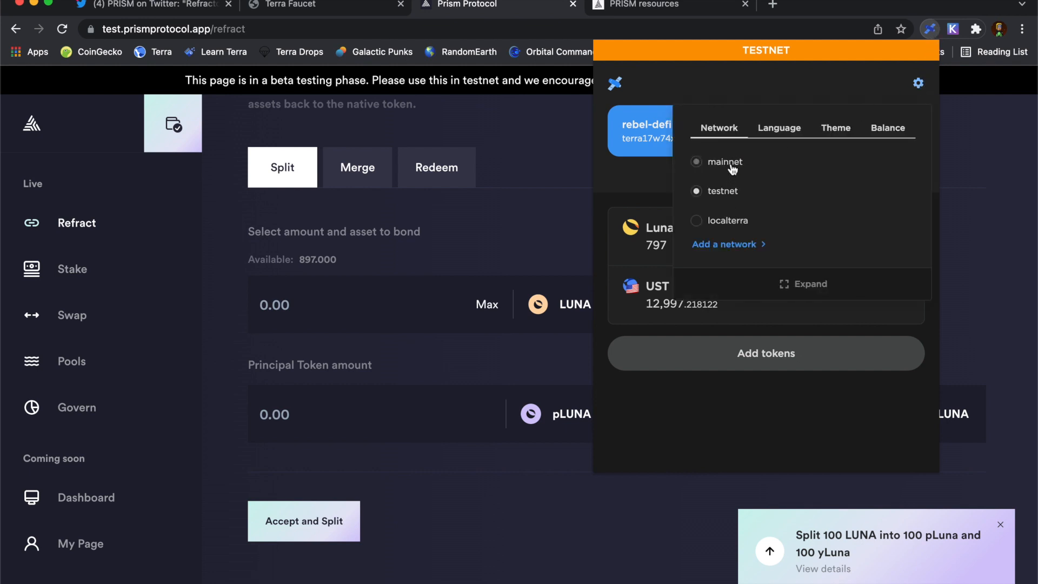